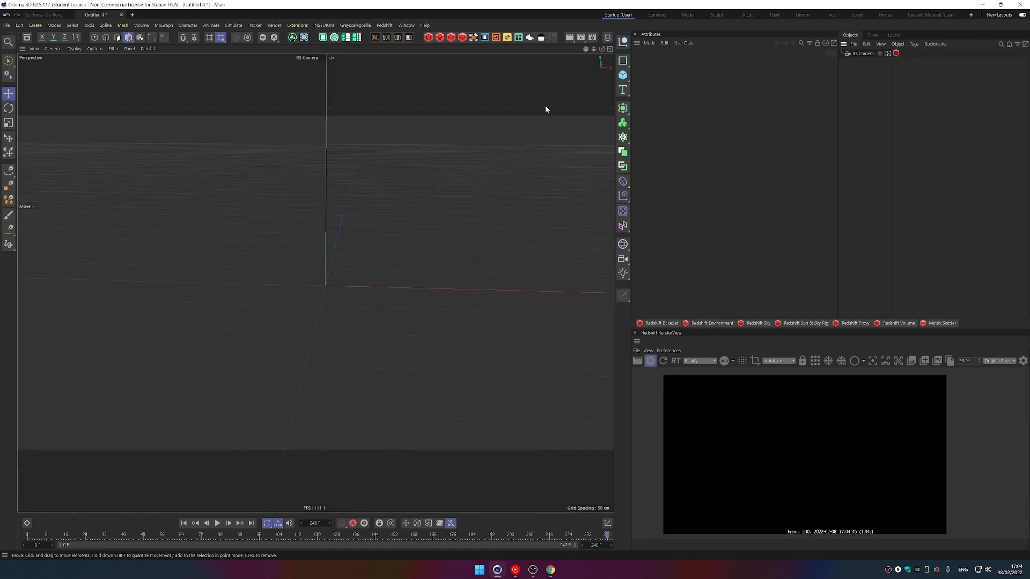
mouse_move(622, 74)
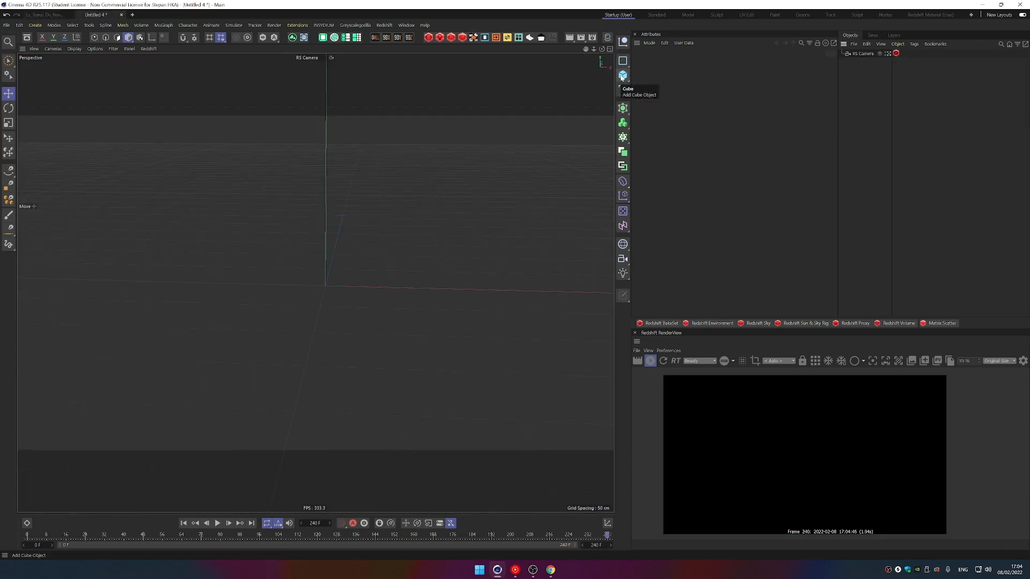
Add a cube with 15 by 15 segments and a 3 cm fillet with 3 subdivisions.
click(623, 75)
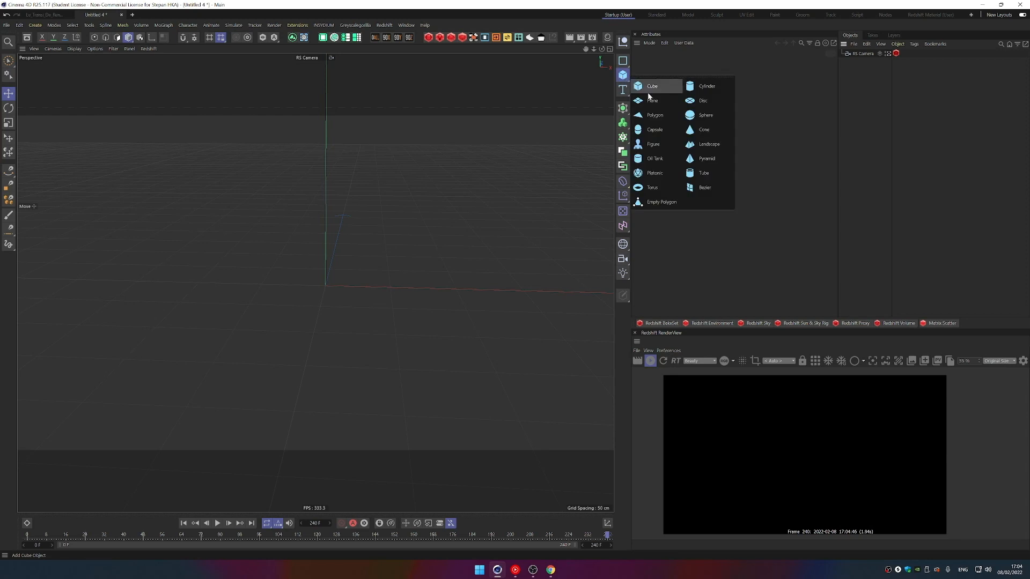
click(652, 86)
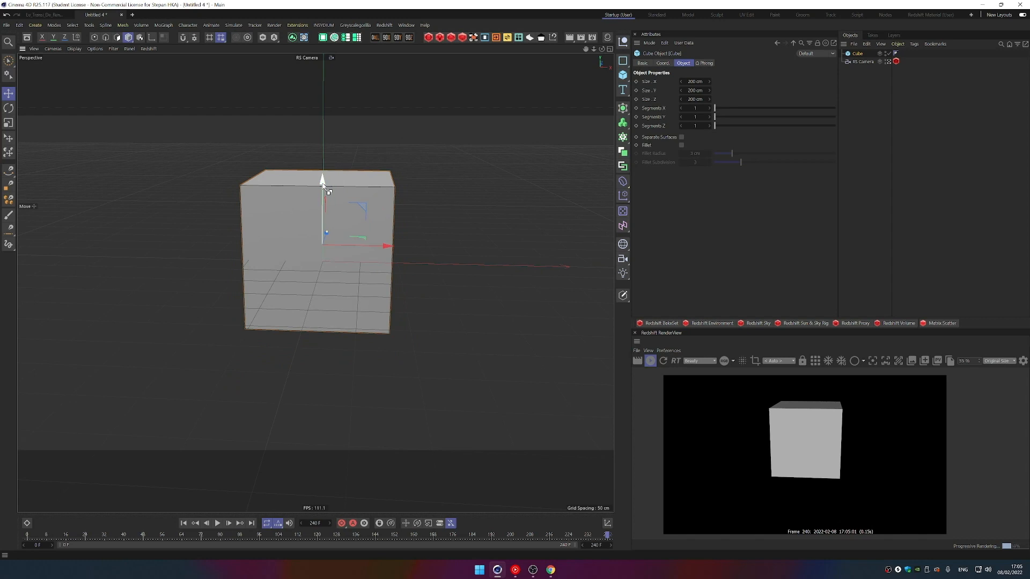
drag(323, 183, 322, 128)
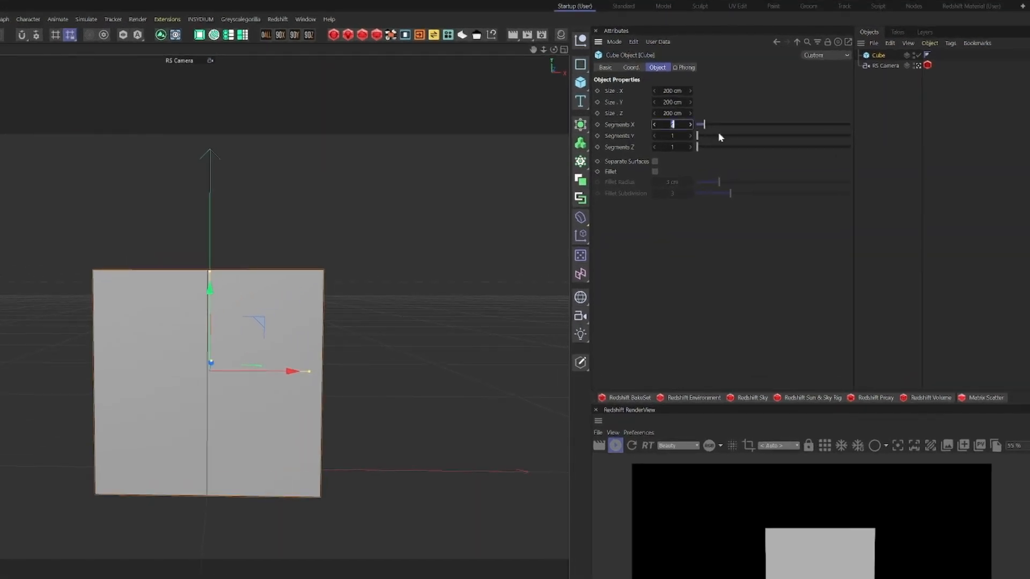
text(15)
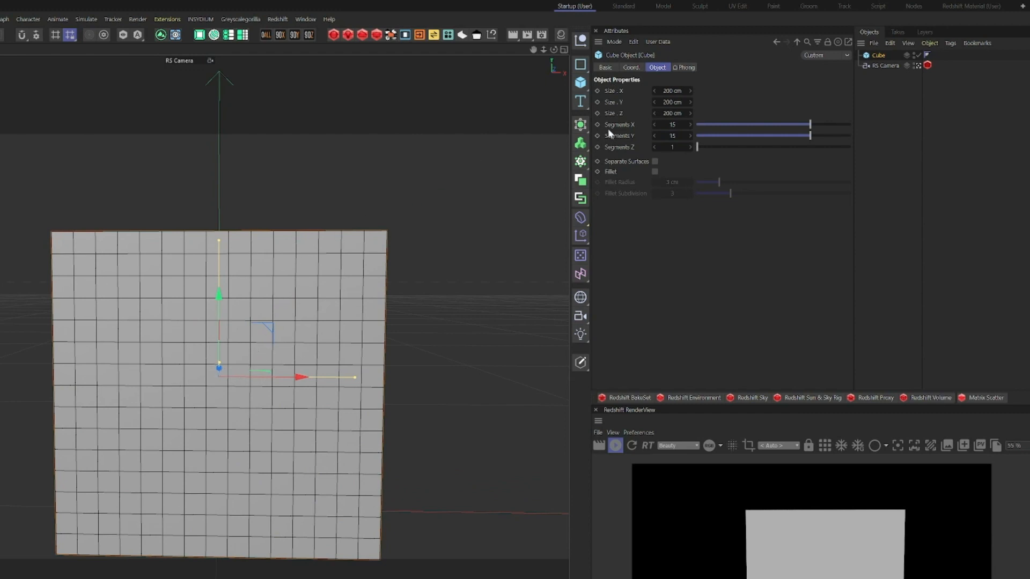
click(655, 172)
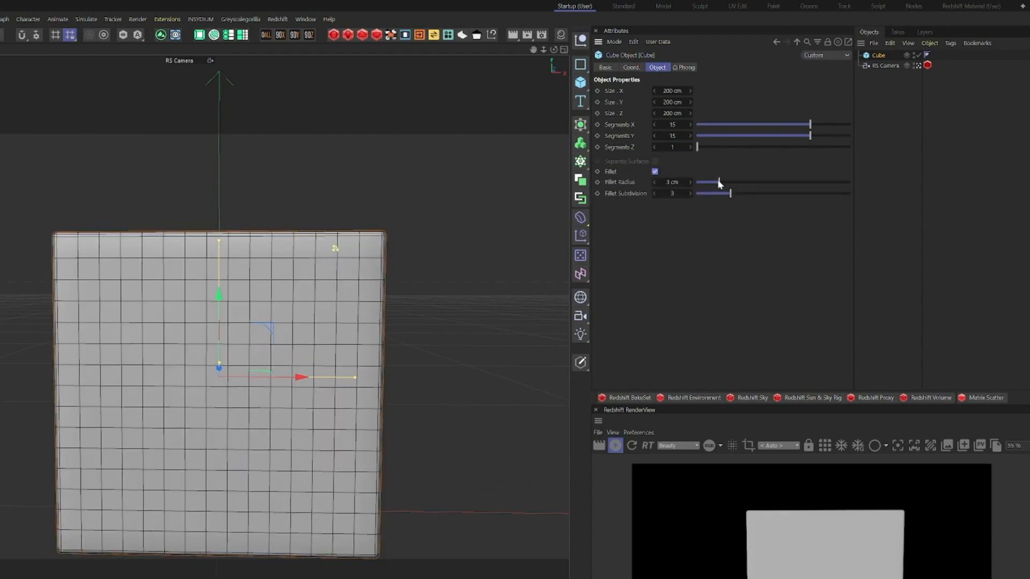
drag(709, 193, 746, 193)
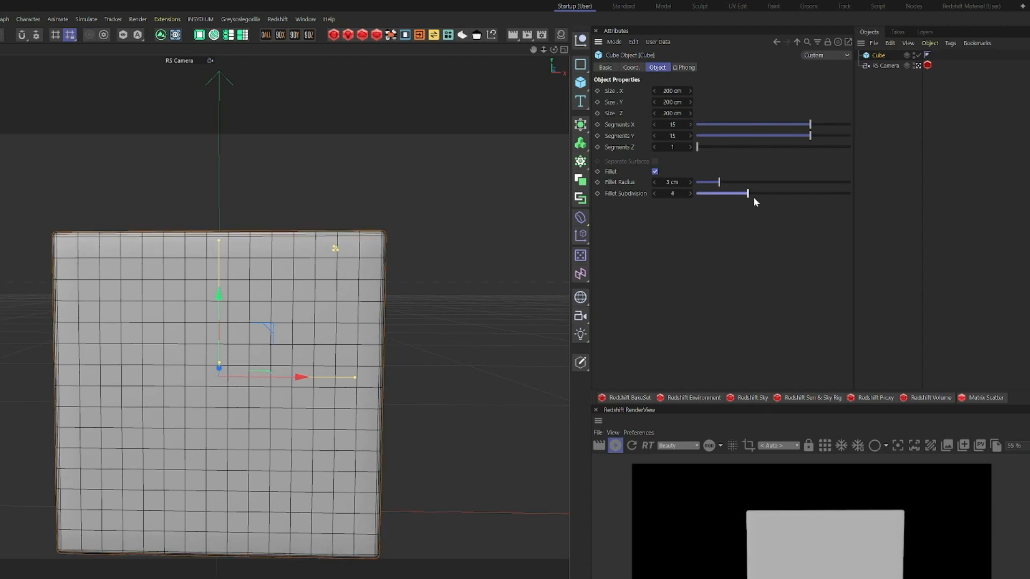
drag(747, 193, 729, 193)
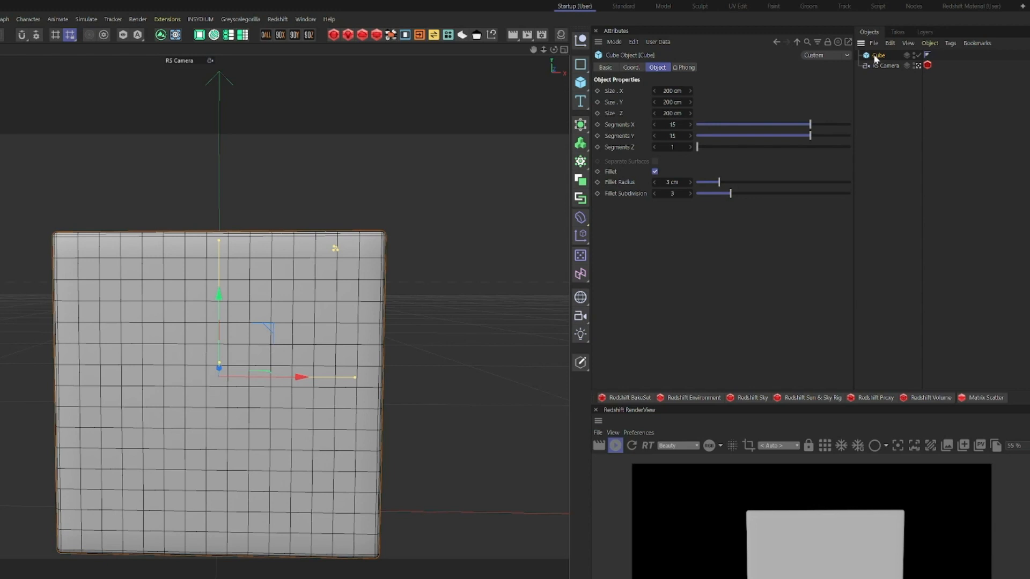
Make the cube editable and size the Live Selection brush in Polygon mode.
key(c)
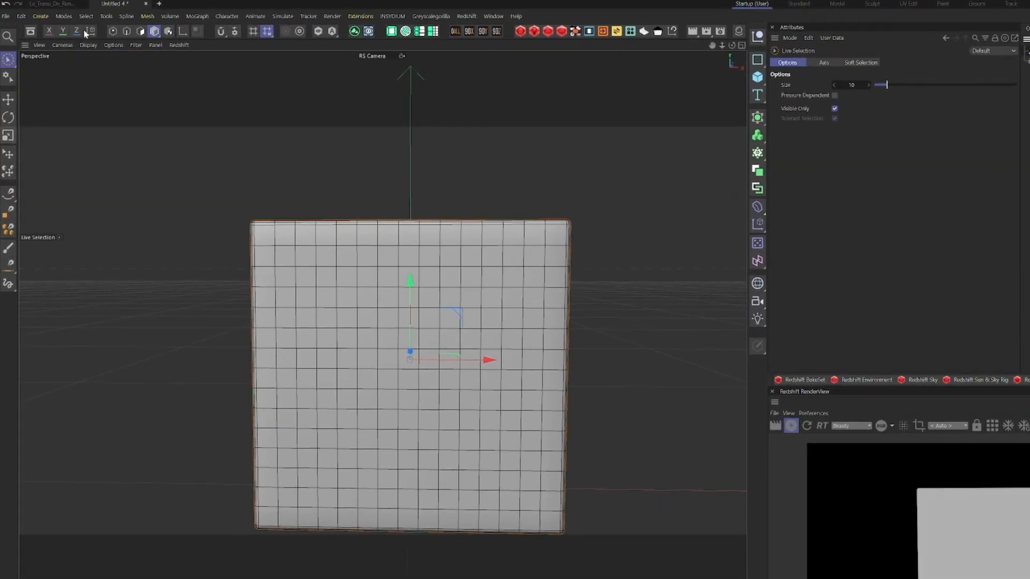
mouse_move(140, 31)
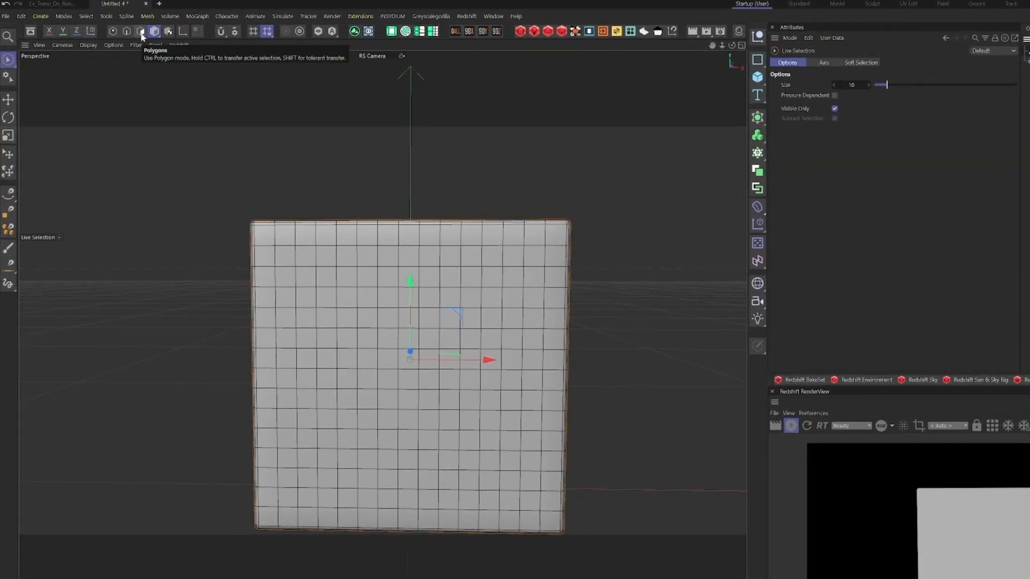
click(140, 32)
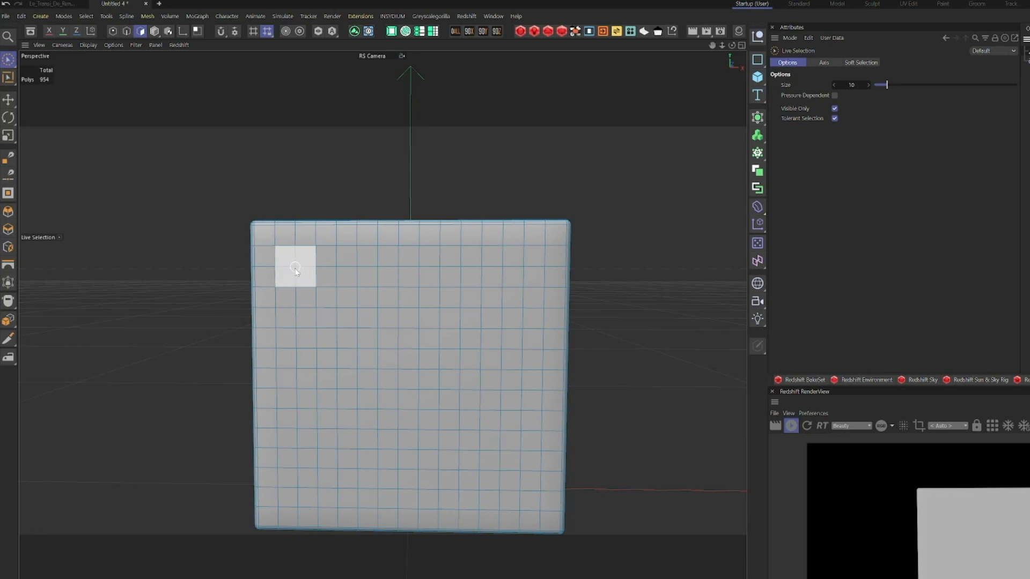
drag(886, 85, 912, 85)
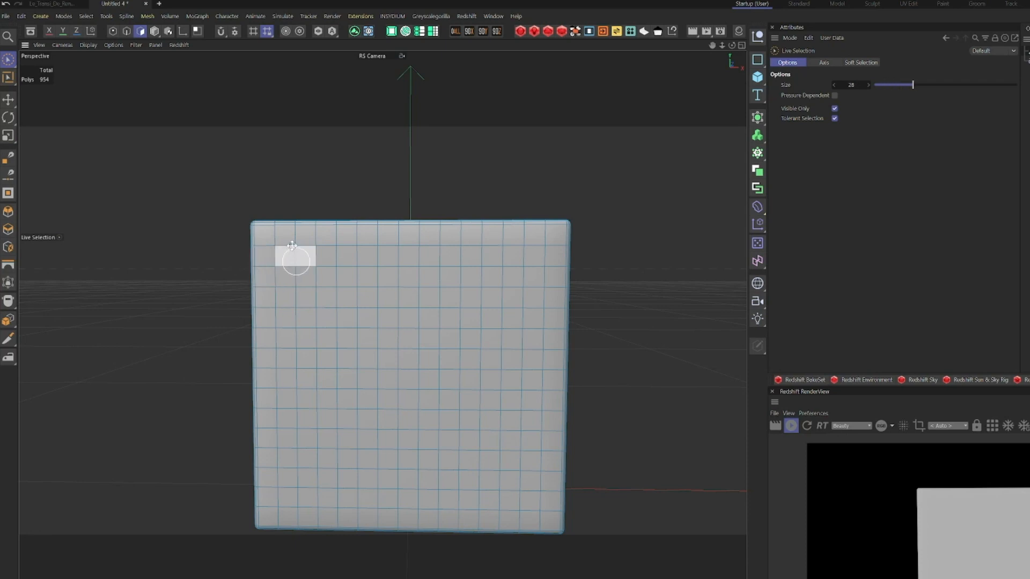
drag(892, 84, 948, 85)
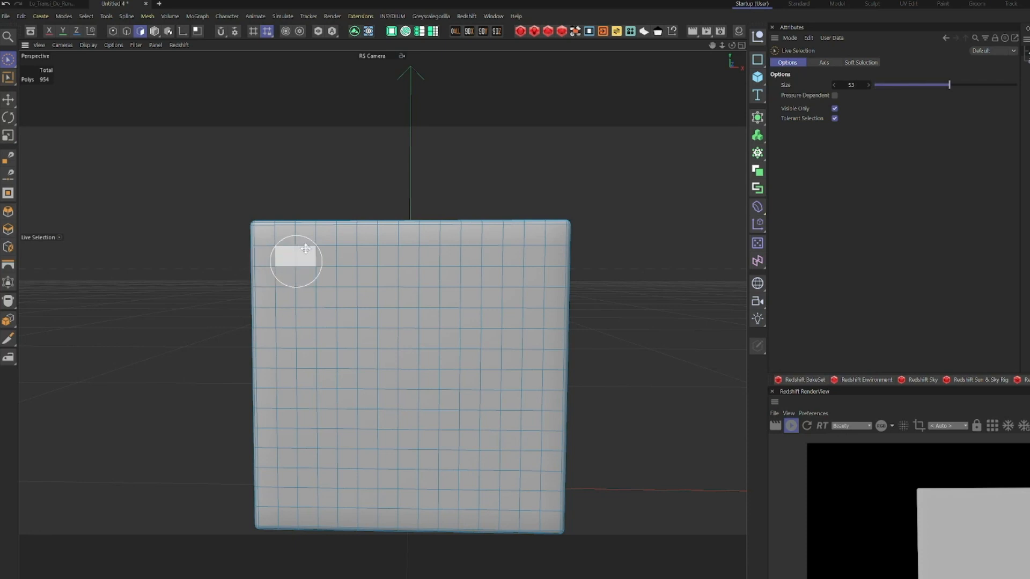
drag(946, 84, 913, 84)
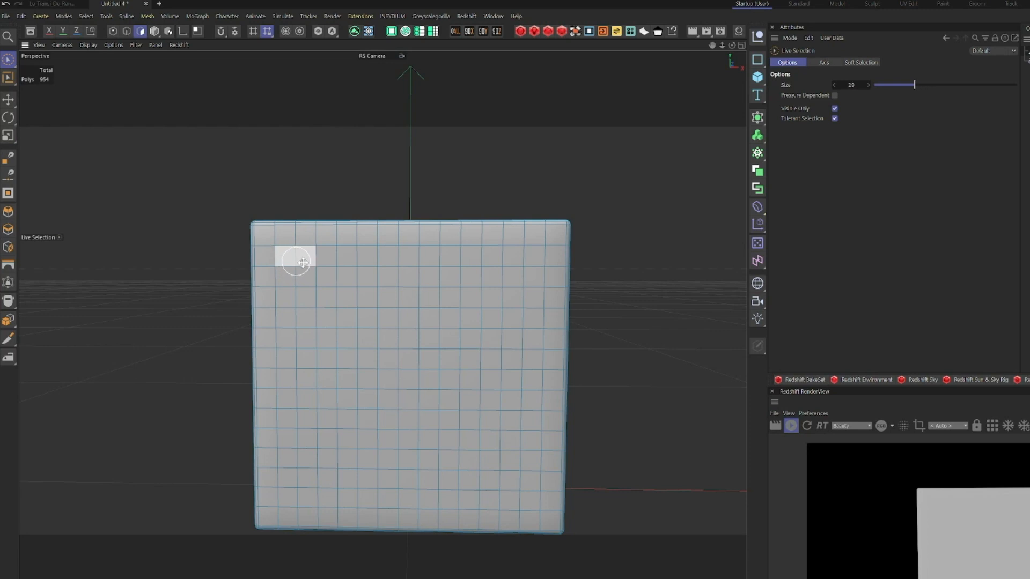
Paint-select all 225 polygons of the cube's front face.
click(295, 257)
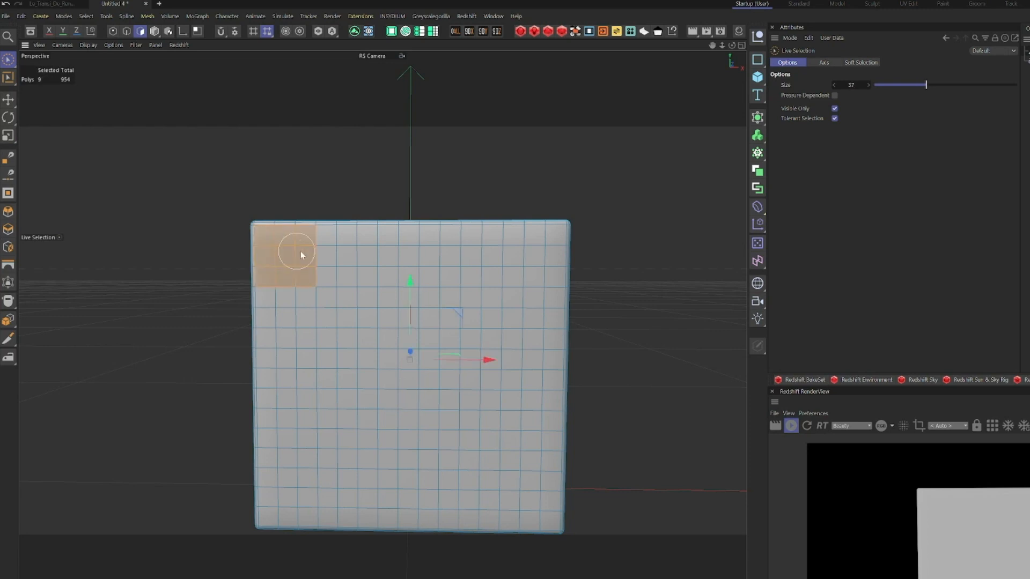
drag(298, 255, 537, 341)
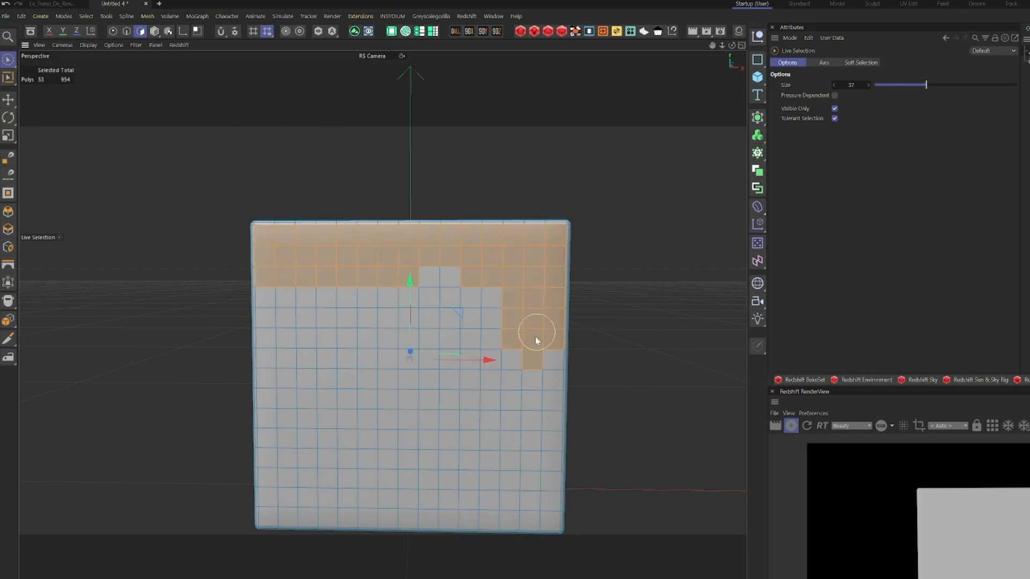
drag(536, 341, 512, 497)
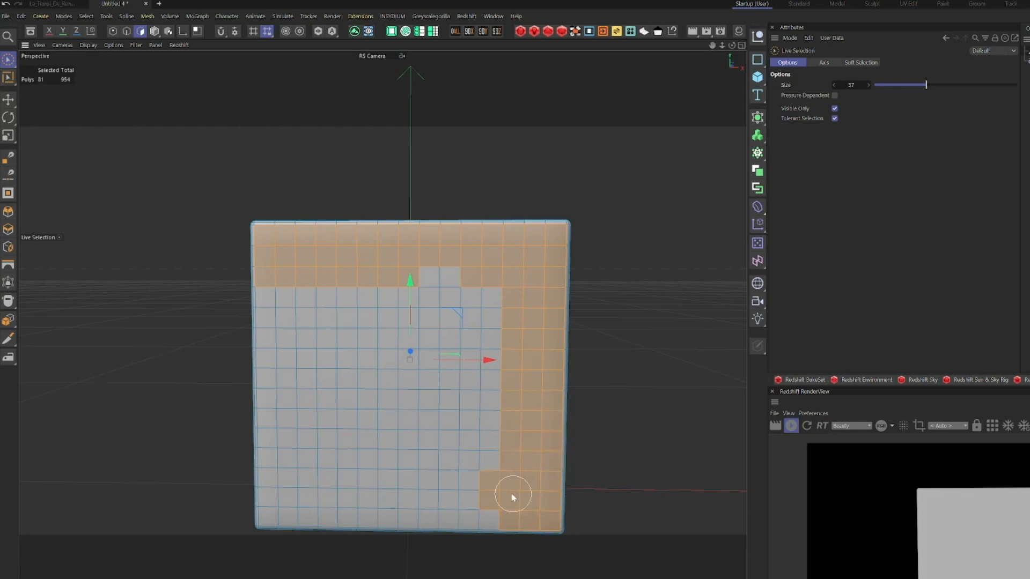
drag(512, 496, 289, 333)
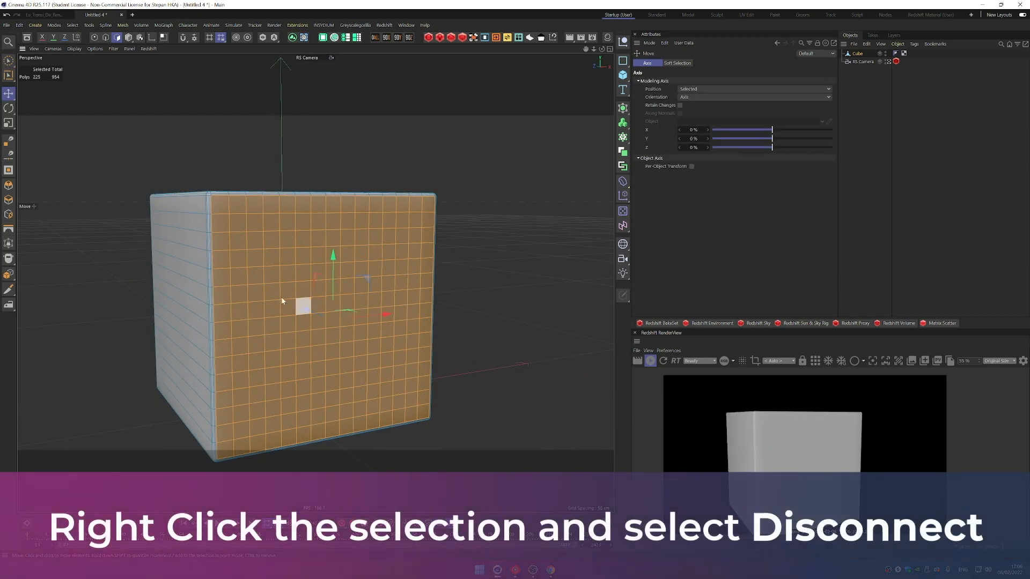
Split the selected front polygons into a new object named 'Front Glass'.
right_click(283, 301)
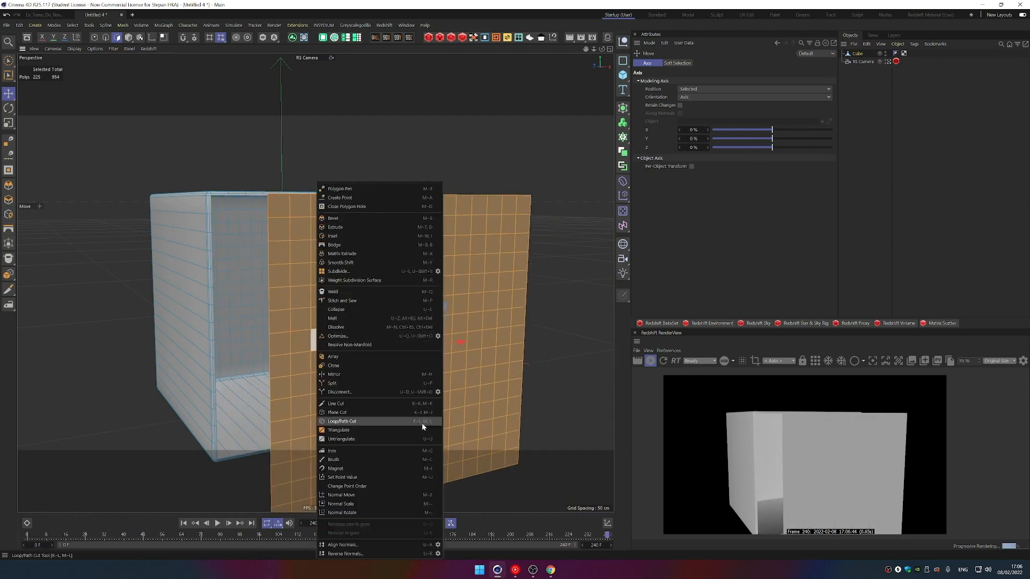
mouse_move(348, 384)
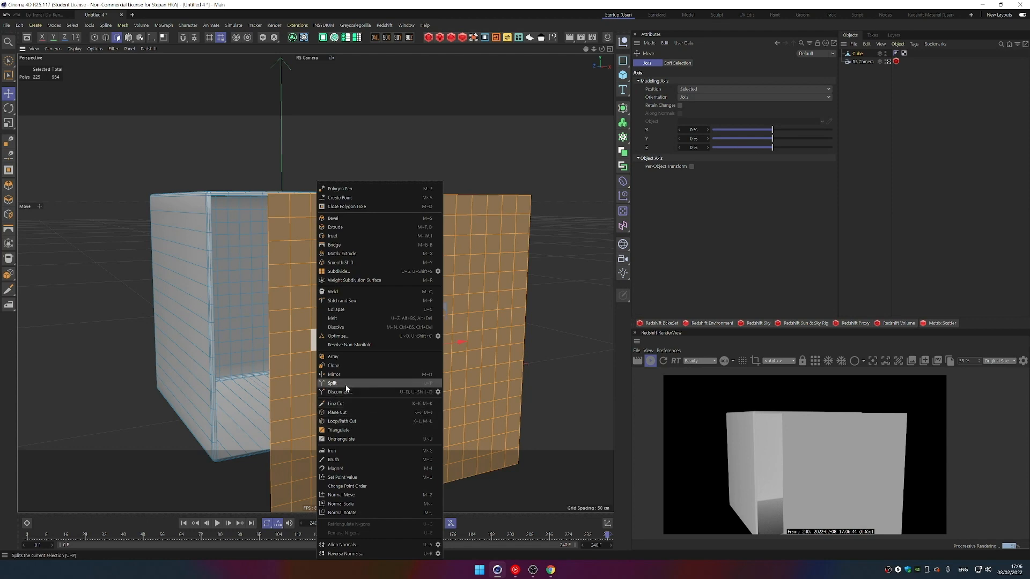
click(333, 384)
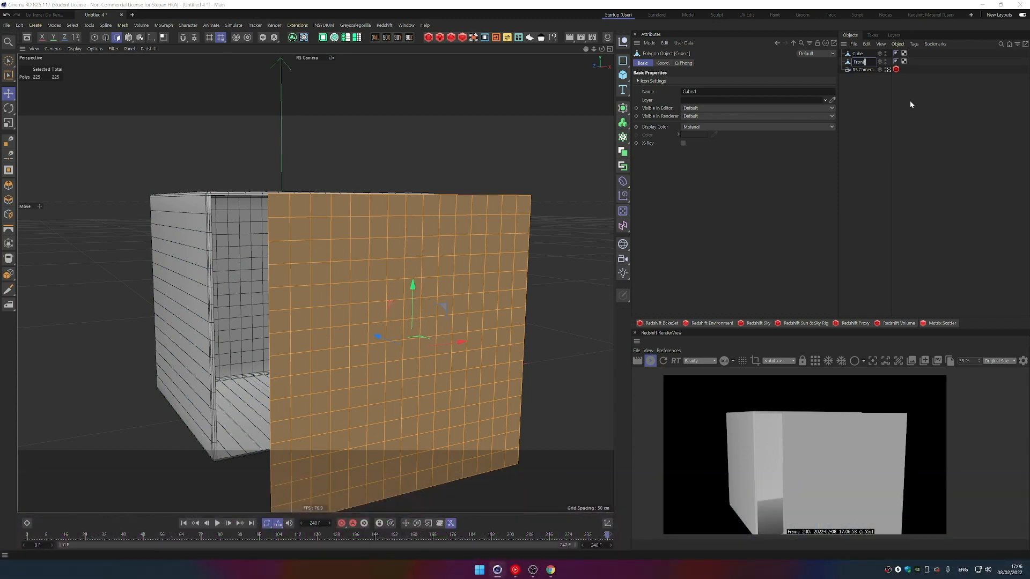
text(Front Glass)
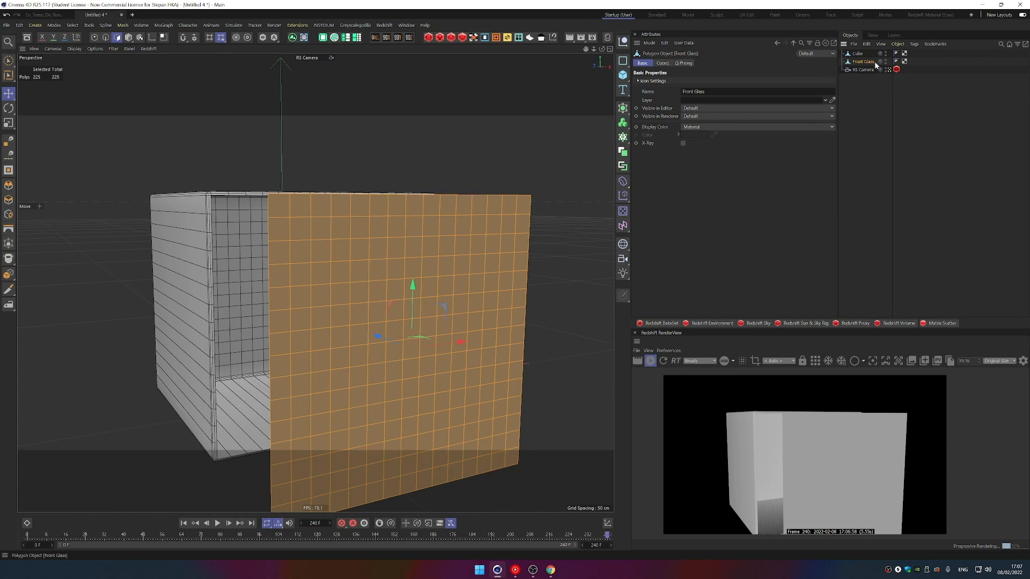
Hide Front Glass from the render, select the Cube, and move the Front Glass panel.
click(896, 69)
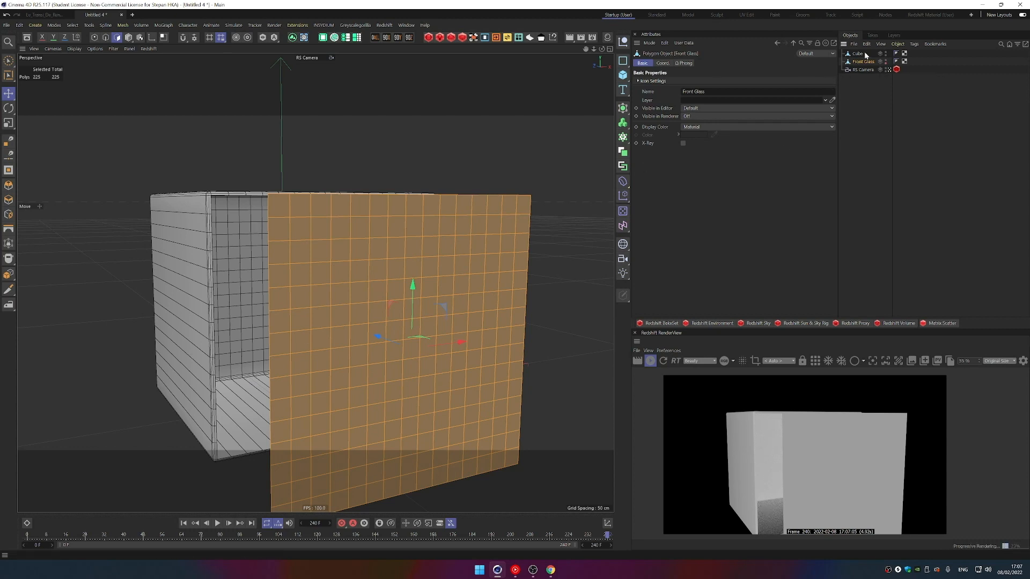
click(858, 53)
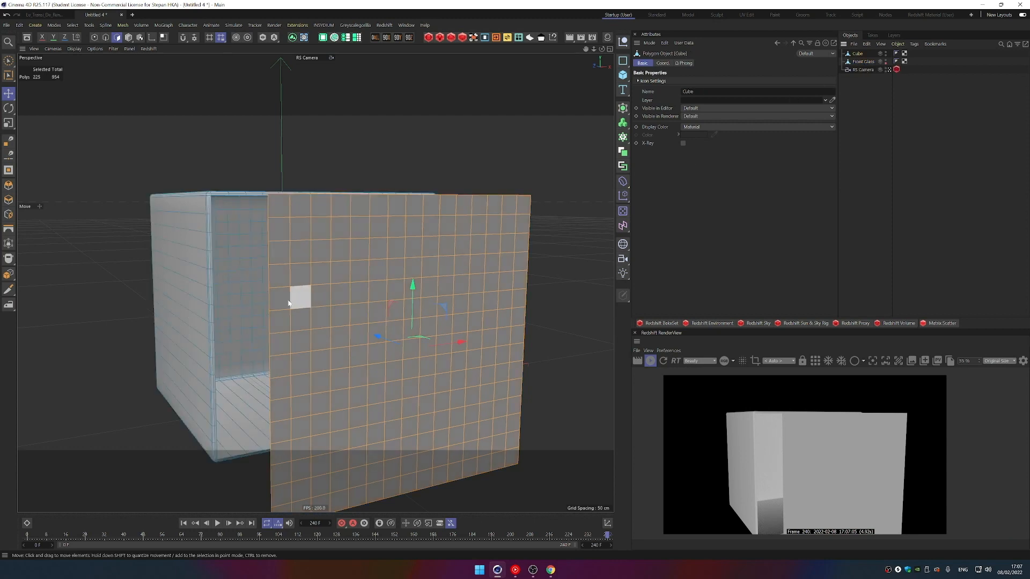
drag(287, 302, 152, 306)
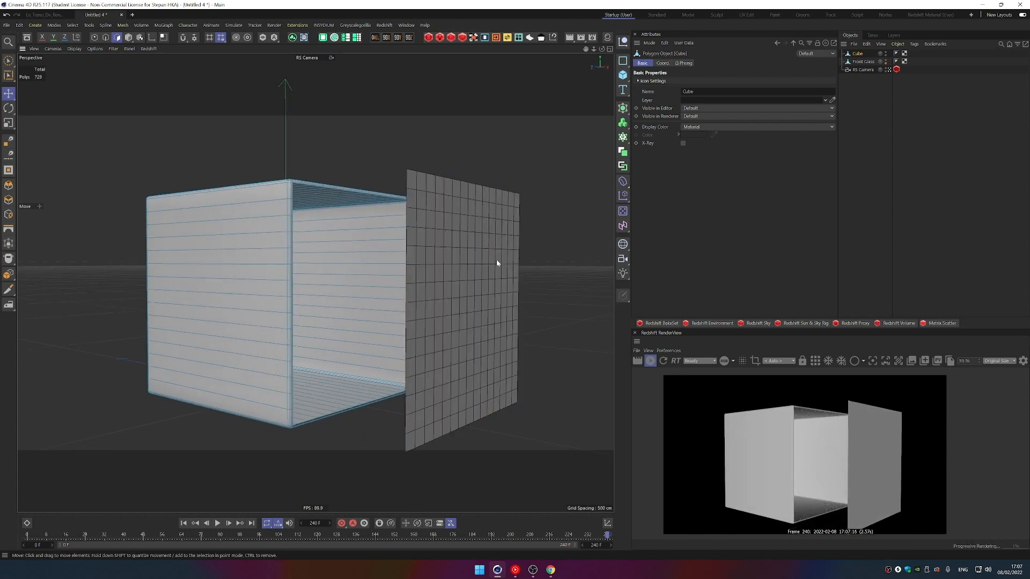
drag(497, 263, 453, 270)
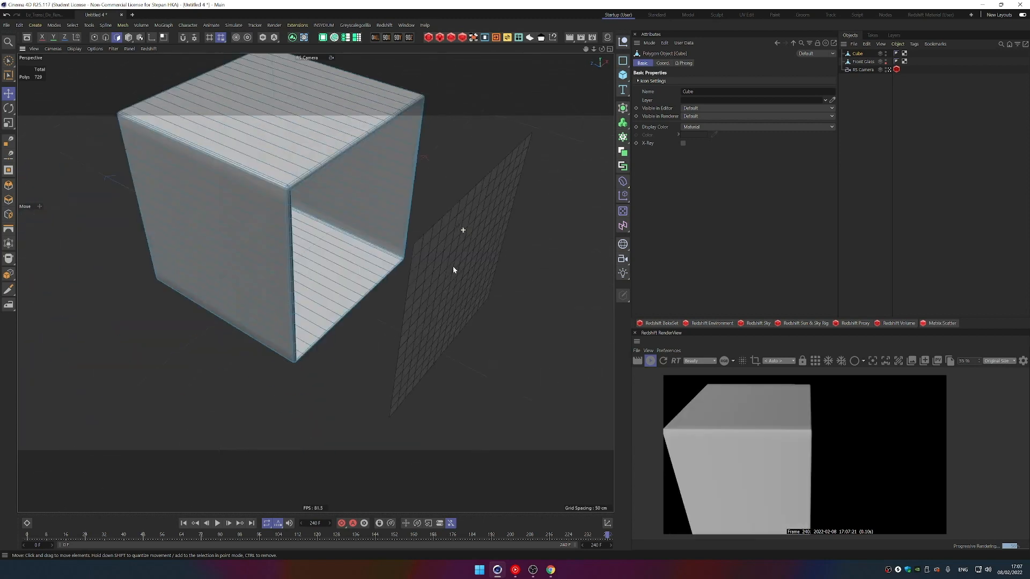
click(863, 61)
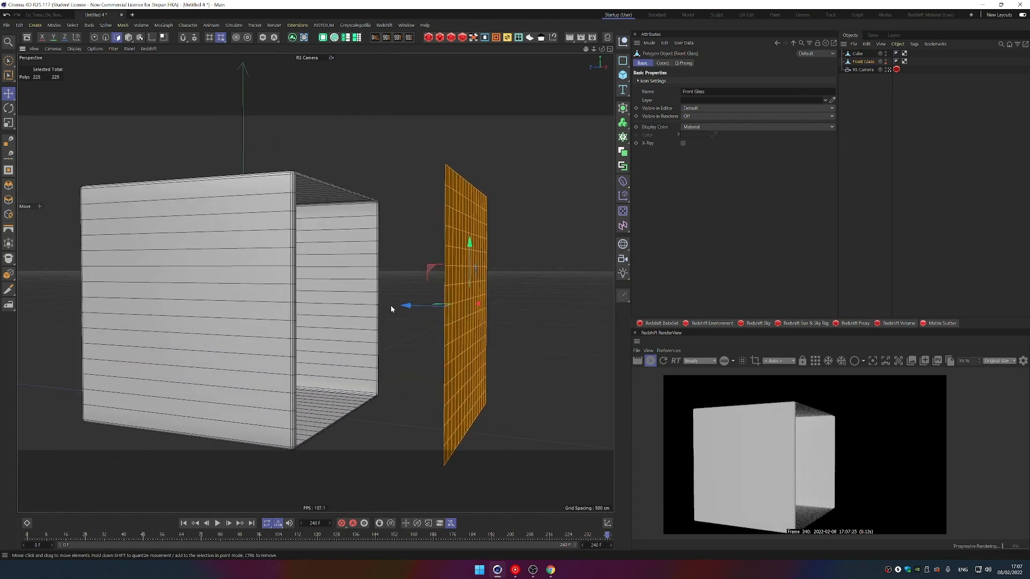
drag(407, 304, 289, 304)
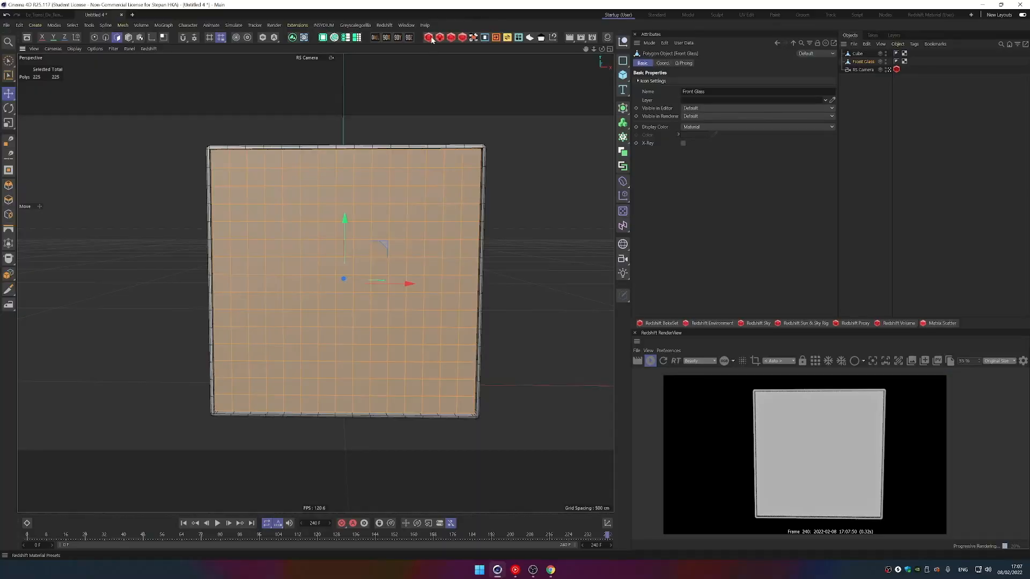
Add a Redshift dome light with exposure lowered to about 0.17, plus an RS Area Light.
click(440, 37)
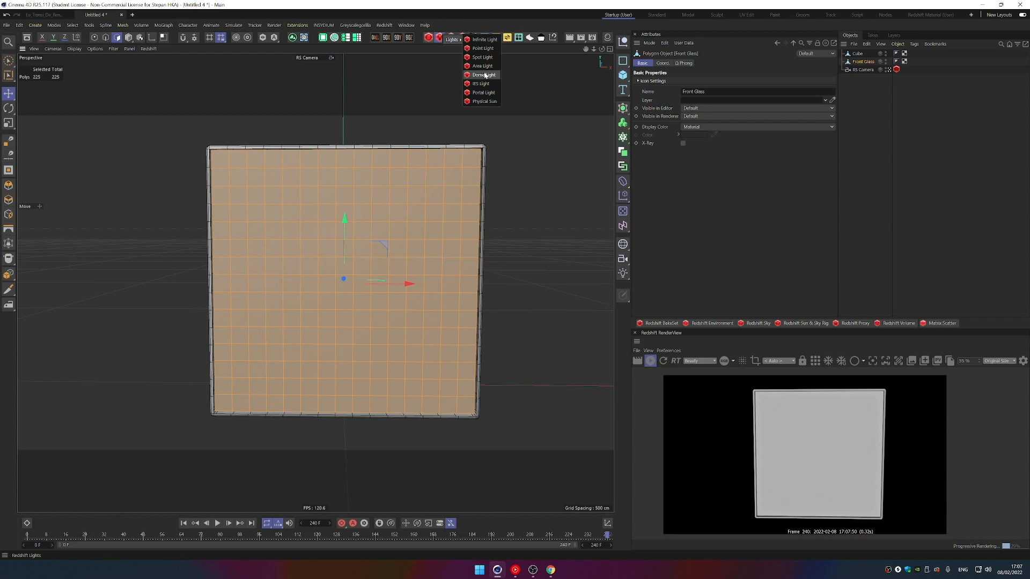
click(483, 74)
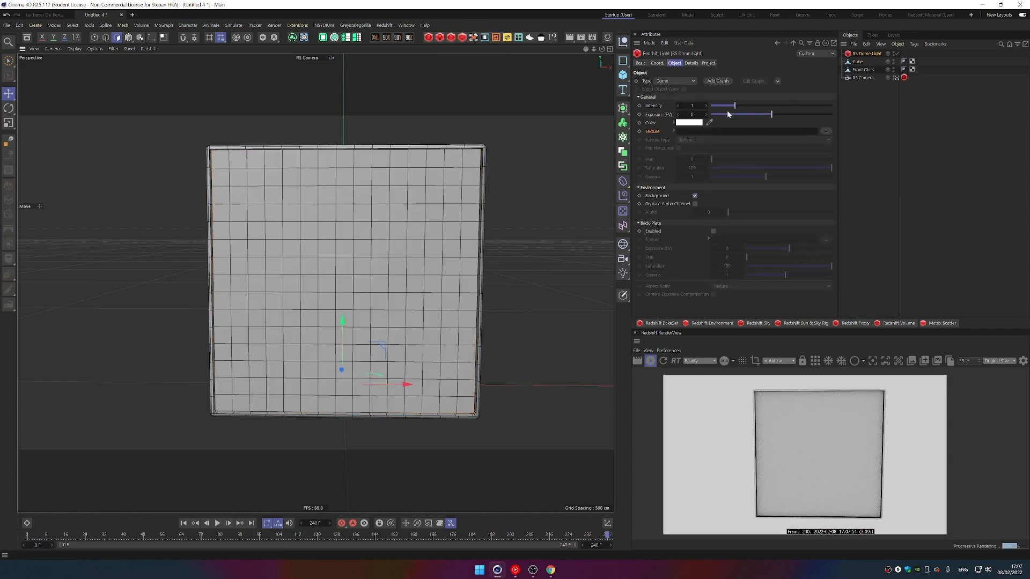
drag(727, 105, 712, 106)
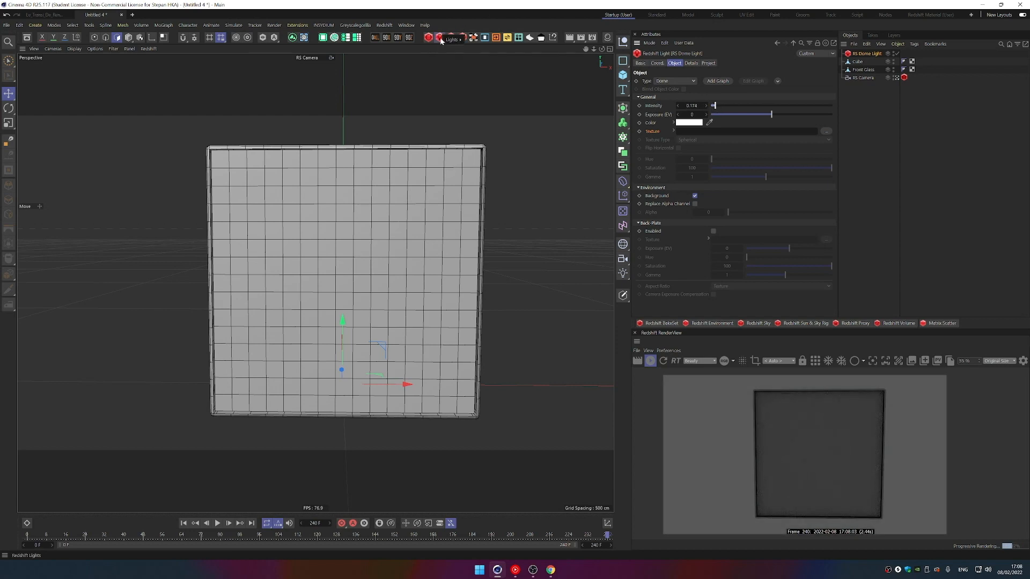
click(451, 38)
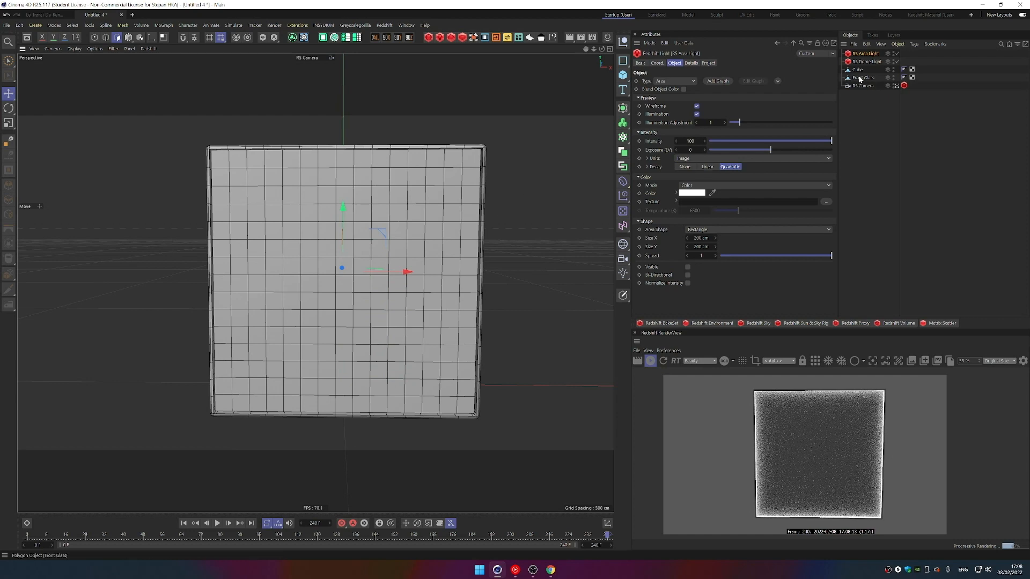
Rotate the area light to face down onto the cube top, sized about 152 by 173 cm.
click(863, 77)
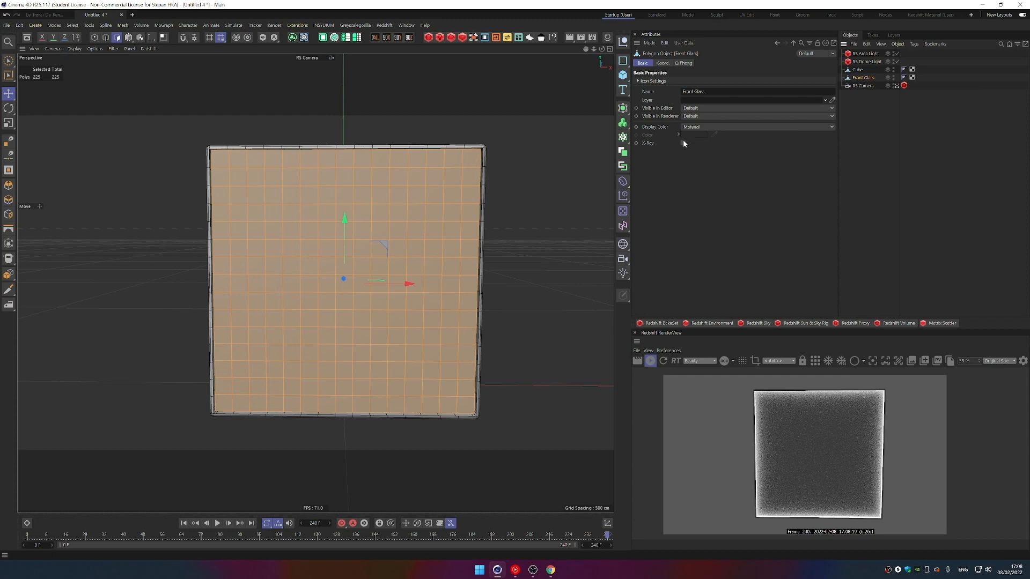
click(682, 144)
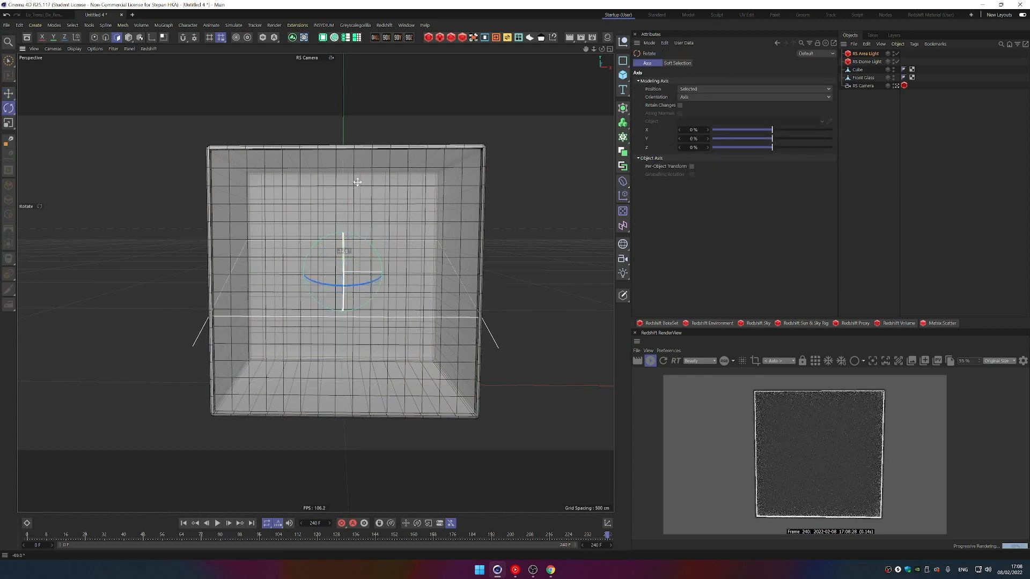
drag(357, 182, 361, 167)
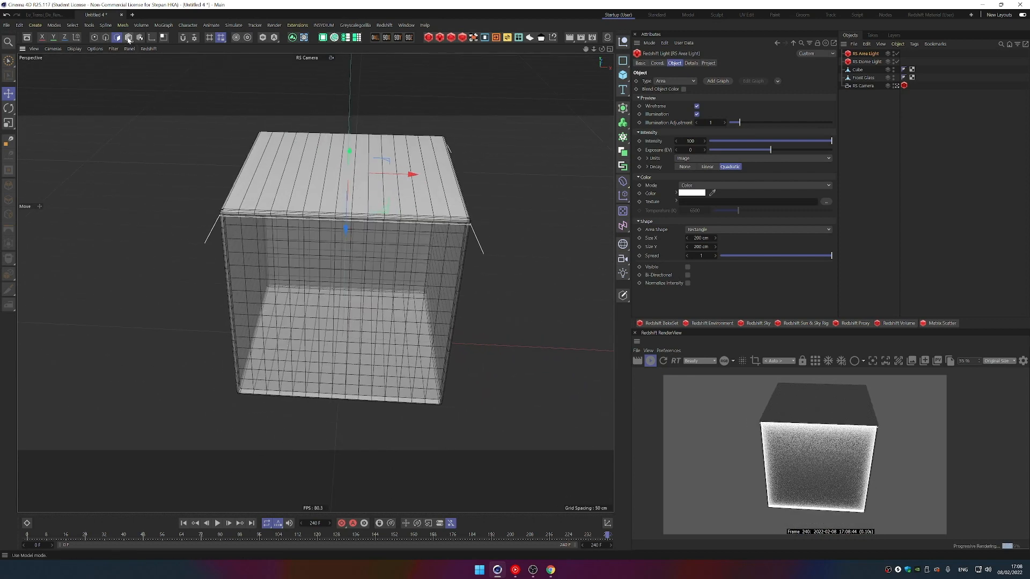
click(127, 38)
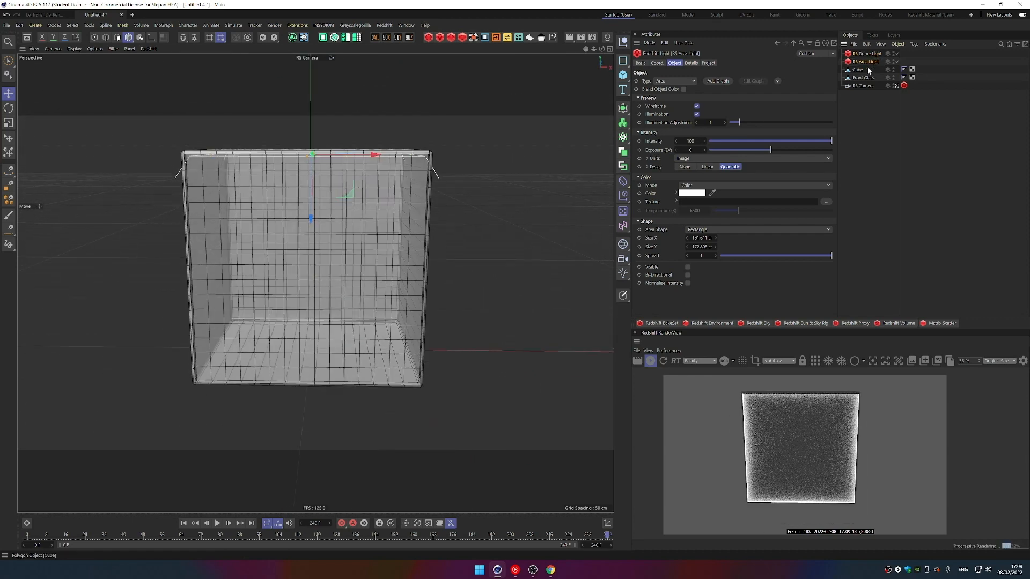
Group the light, Cube and Front Glass with Alt+G and place a duplicate exhibit to the right.
click(862, 77)
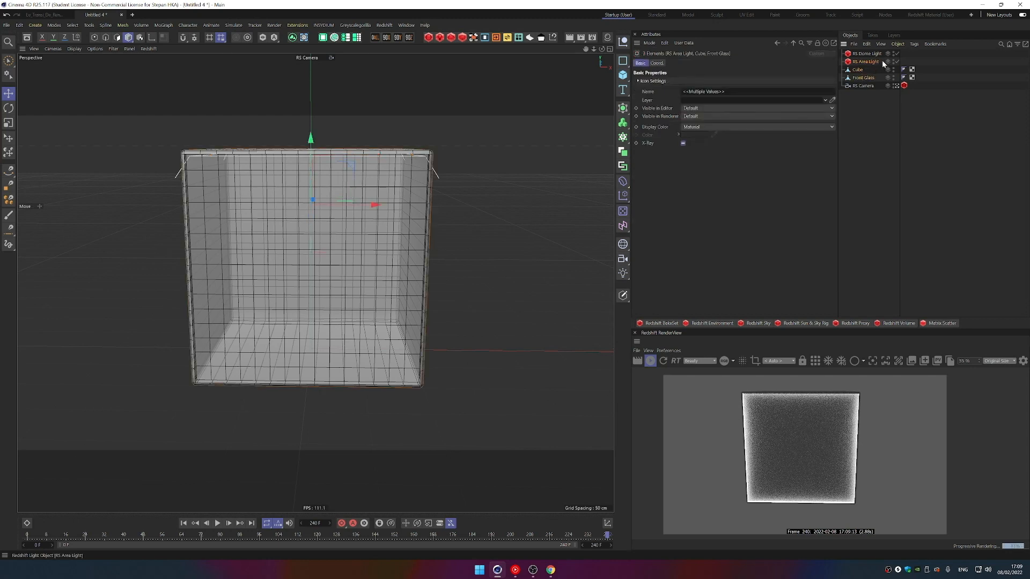
key(alt+g)
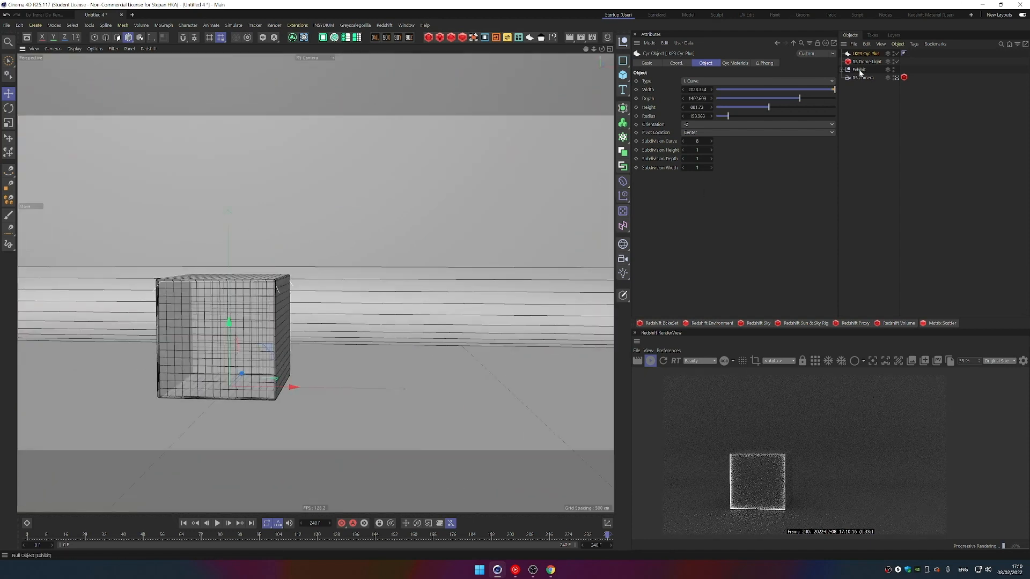
click(857, 70)
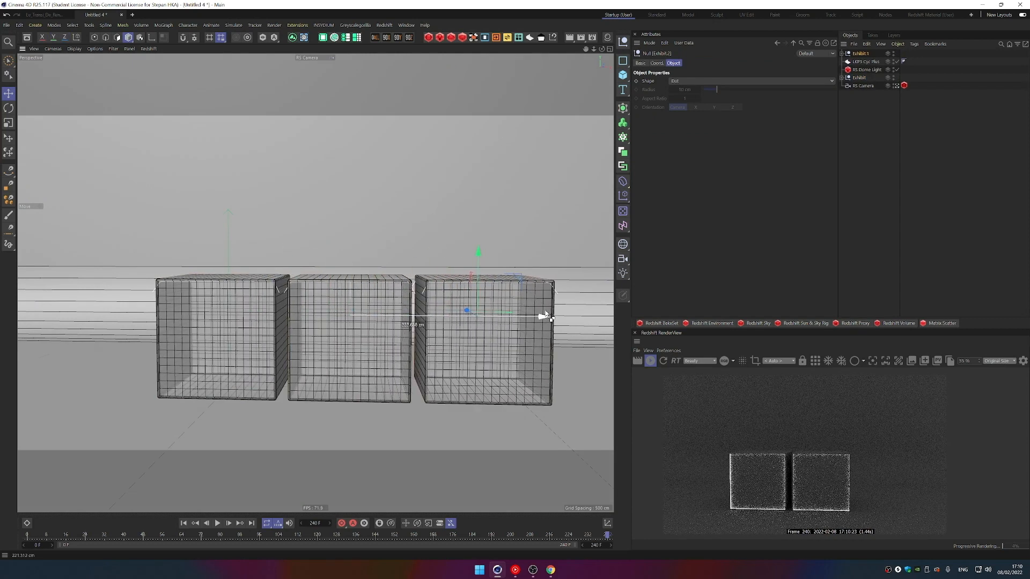
drag(541, 313, 541, 319)
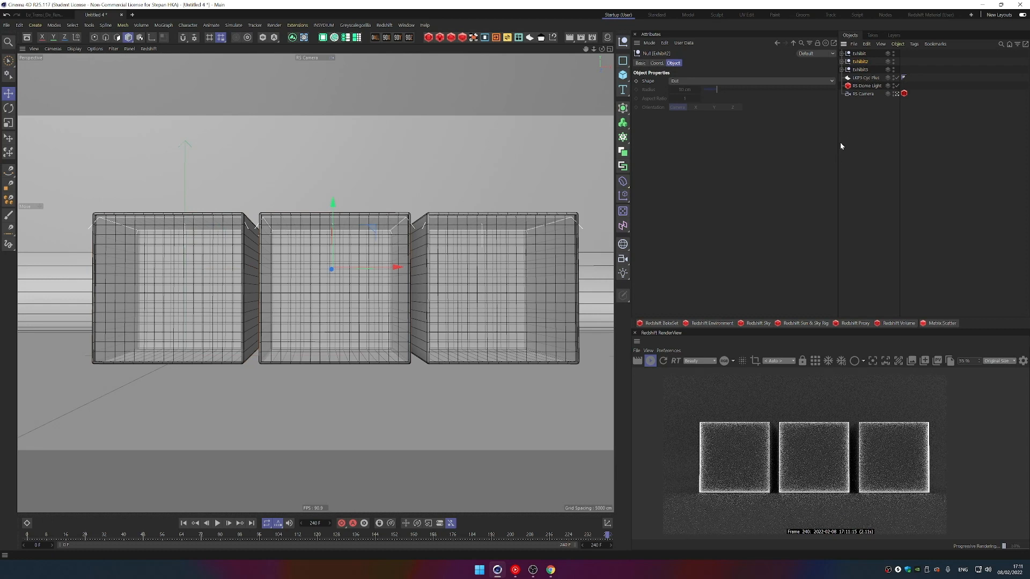
mouse_move(368, 307)
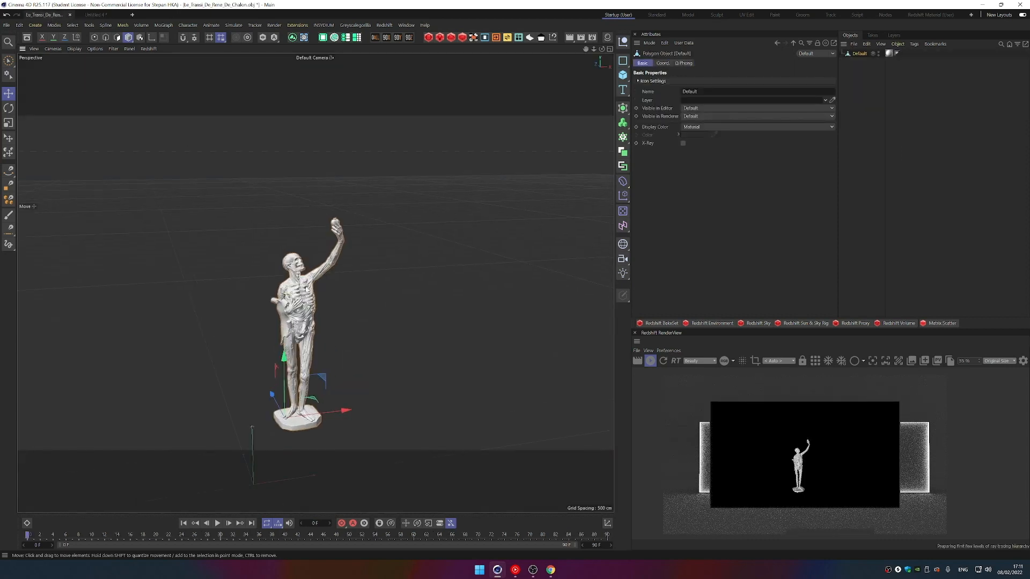
Bring in the skeleton statue, scale it down to fit, and parent it under the first exhibit.
click(9, 123)
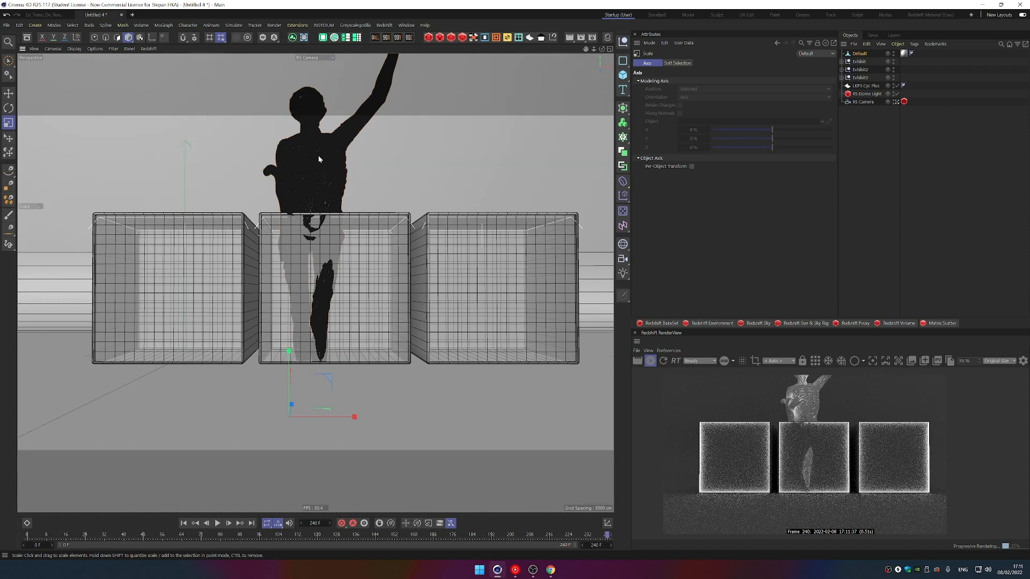
drag(290, 352, 290, 407)
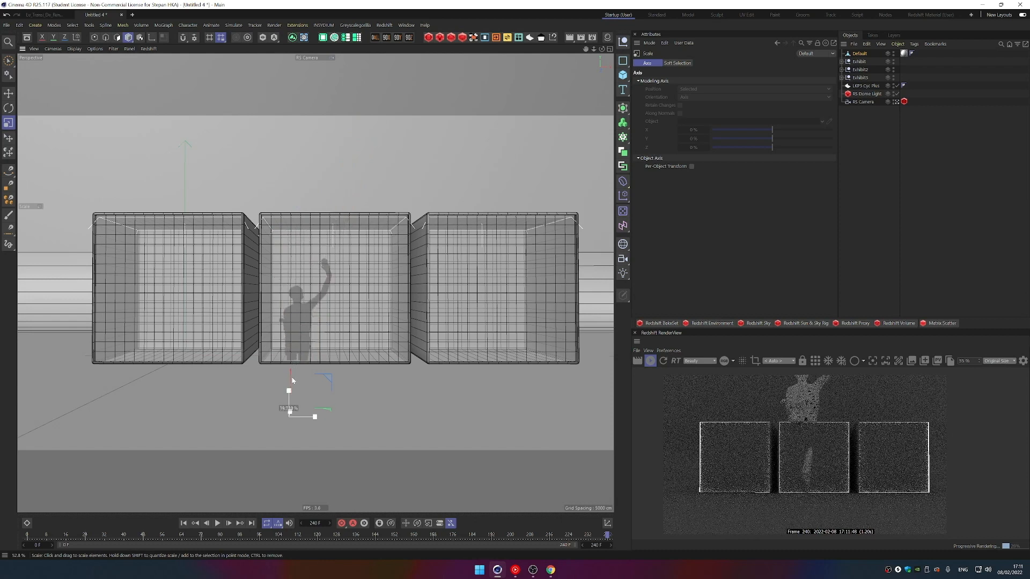
drag(293, 391, 289, 394)
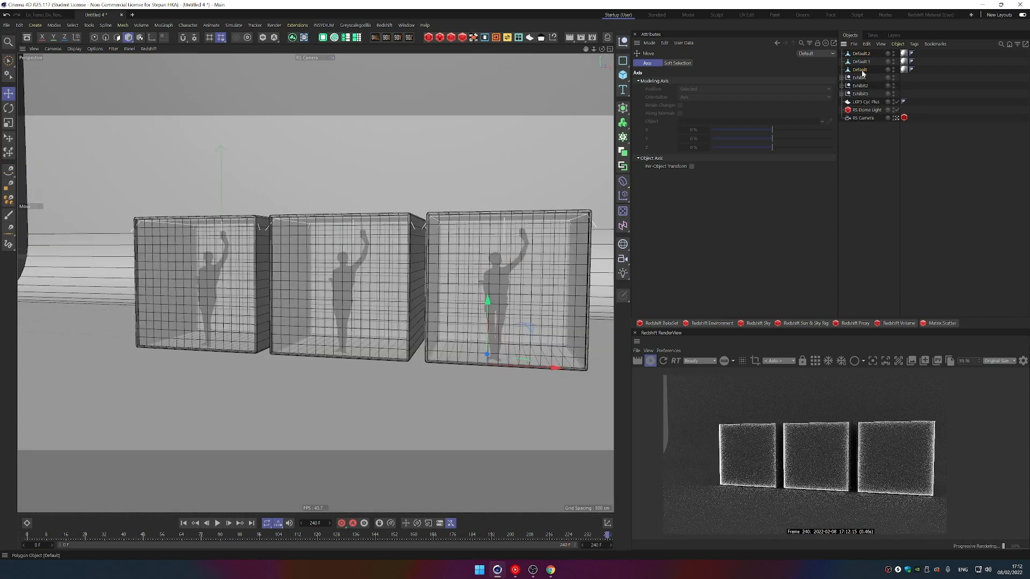
click(860, 78)
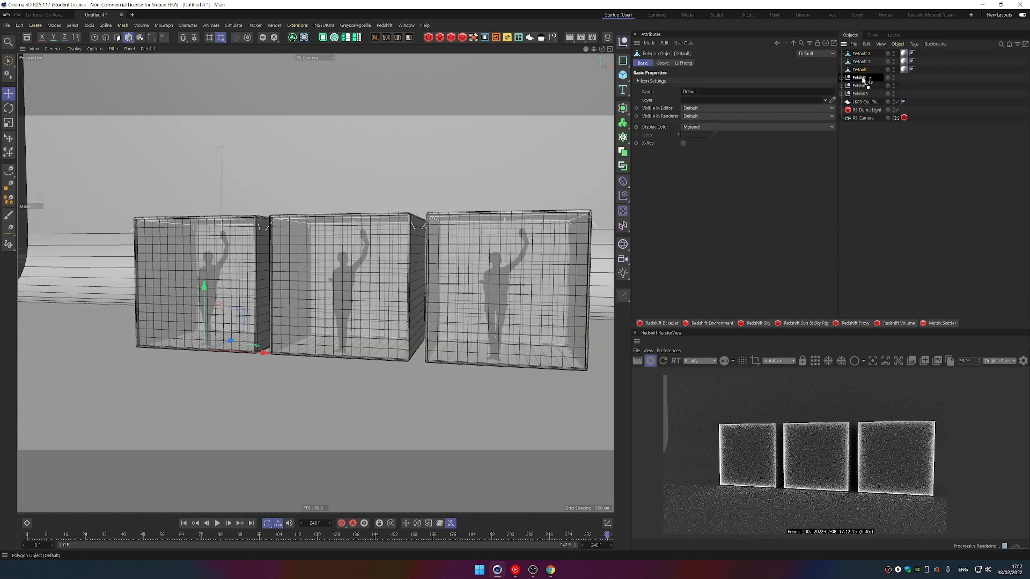
click(843, 70)
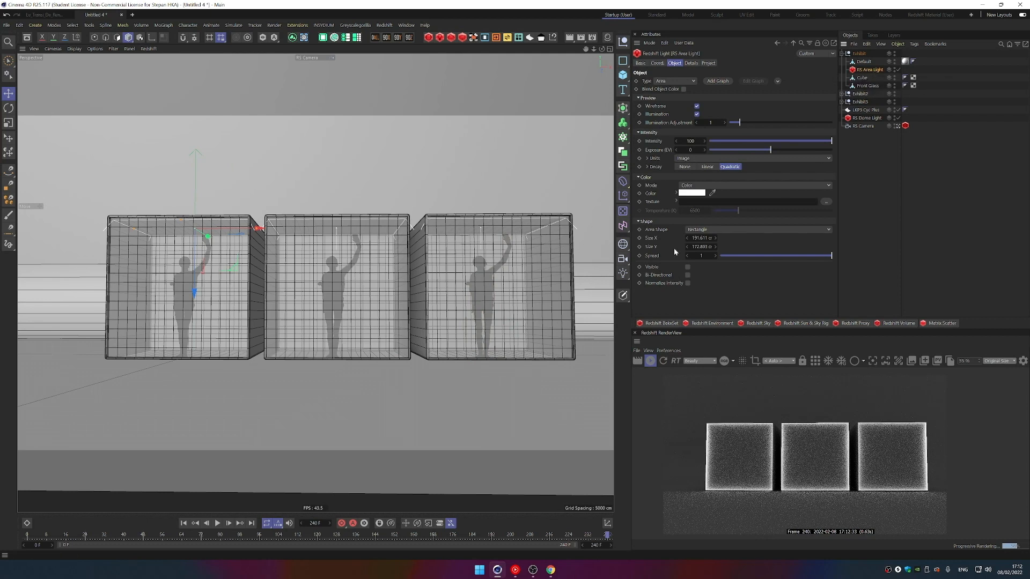
Give the first exhibit's area light a pale teal colour from the Color Chooser swatches.
click(691, 193)
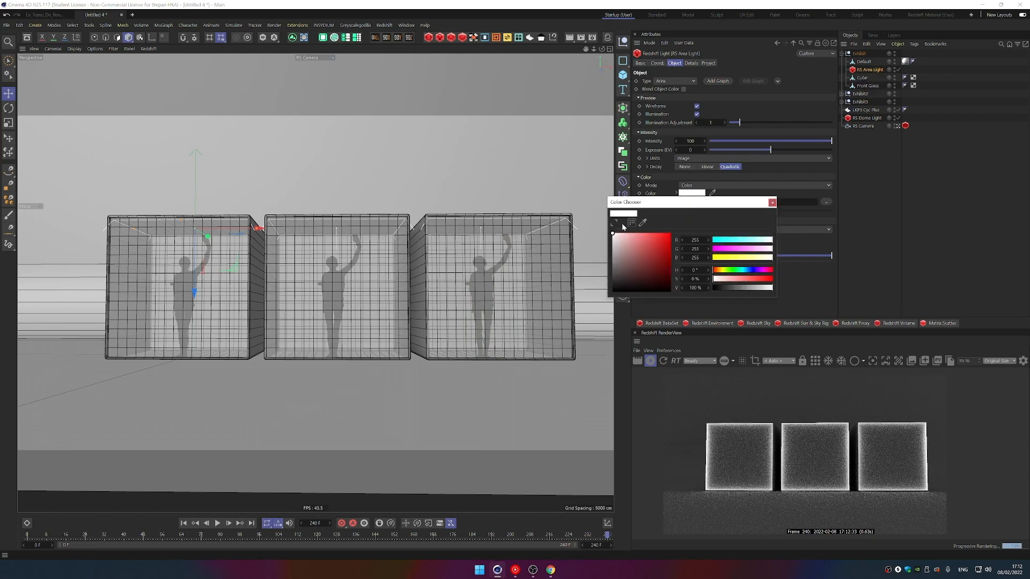
click(631, 222)
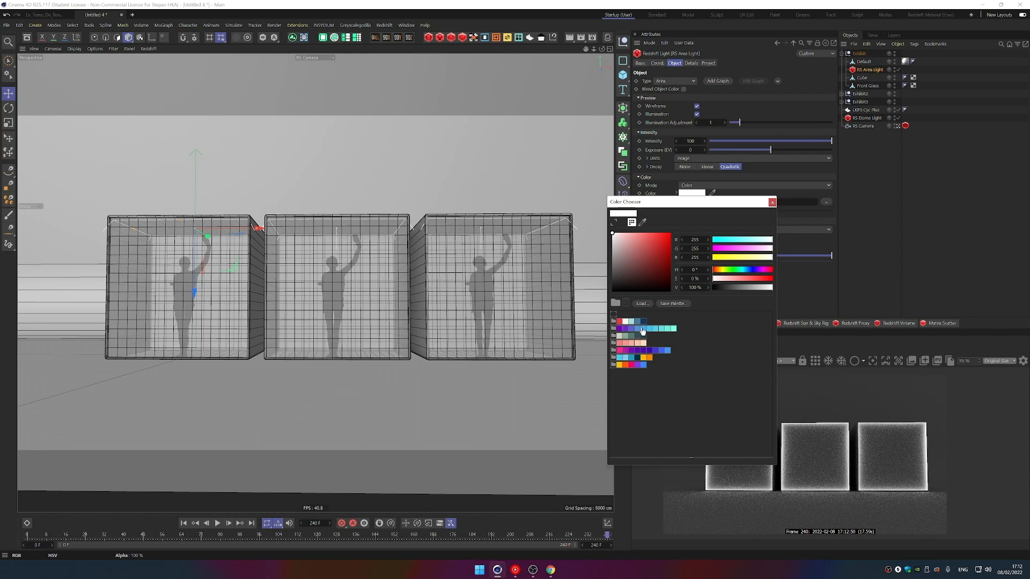
mouse_move(639, 330)
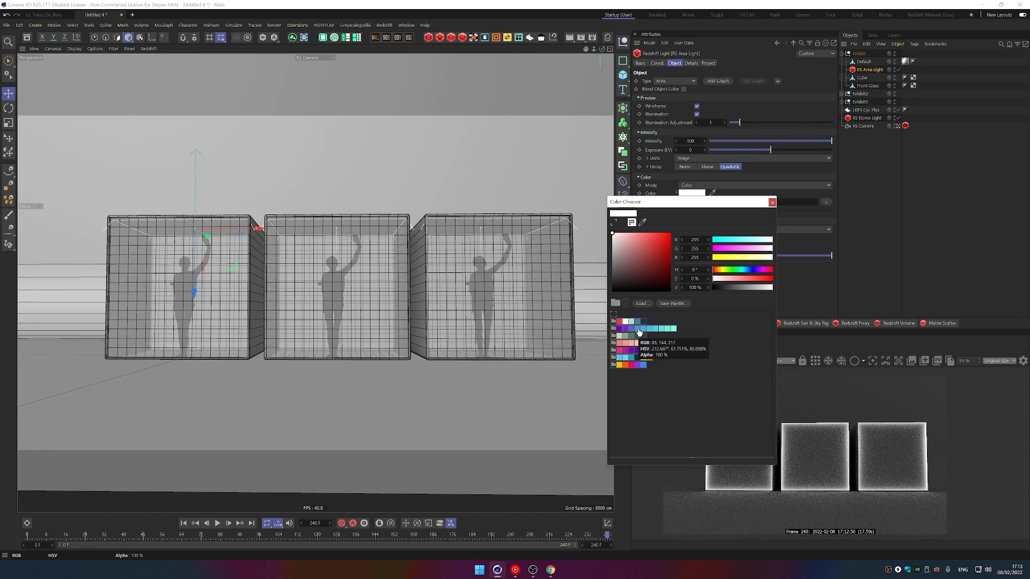
click(674, 328)
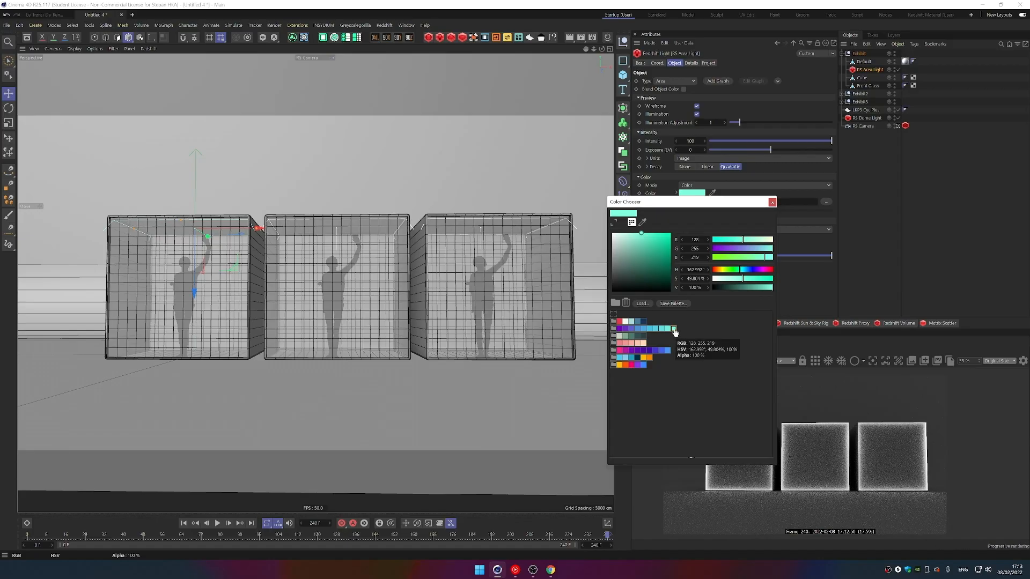
click(772, 201)
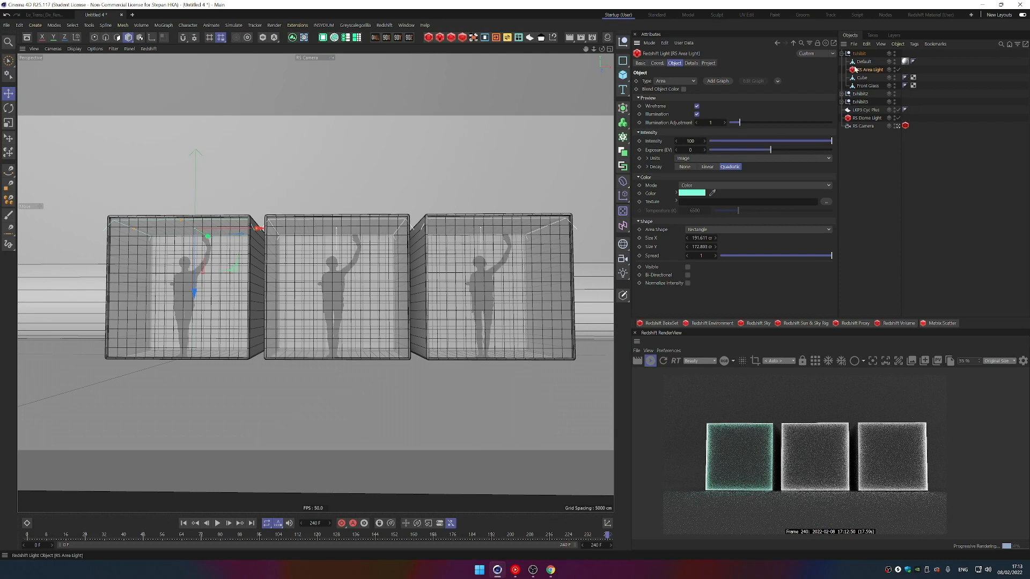
click(691, 192)
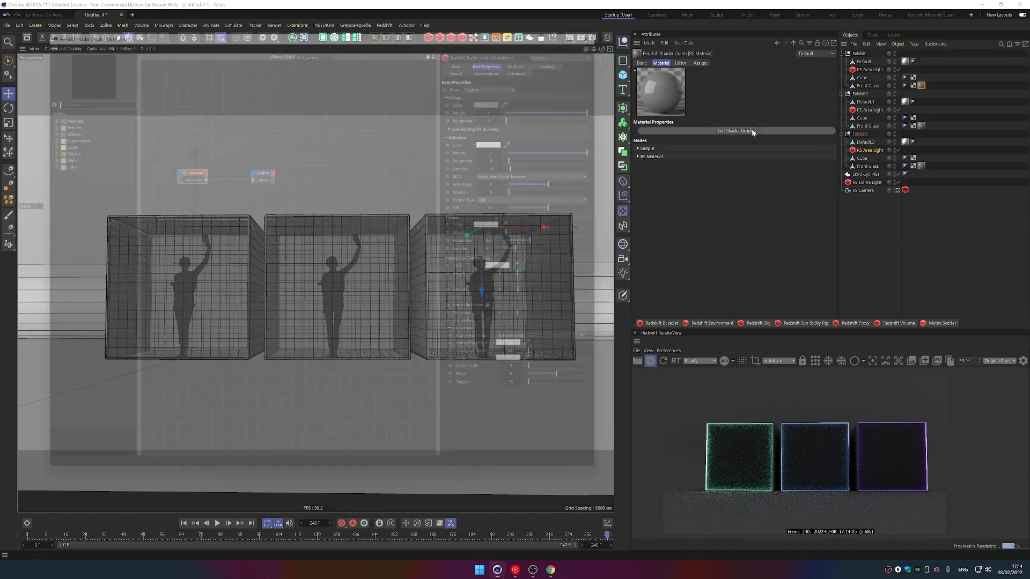
In the glass shader graph, enable Thin Walled and set Refraction Weight to 0.174.
click(735, 131)
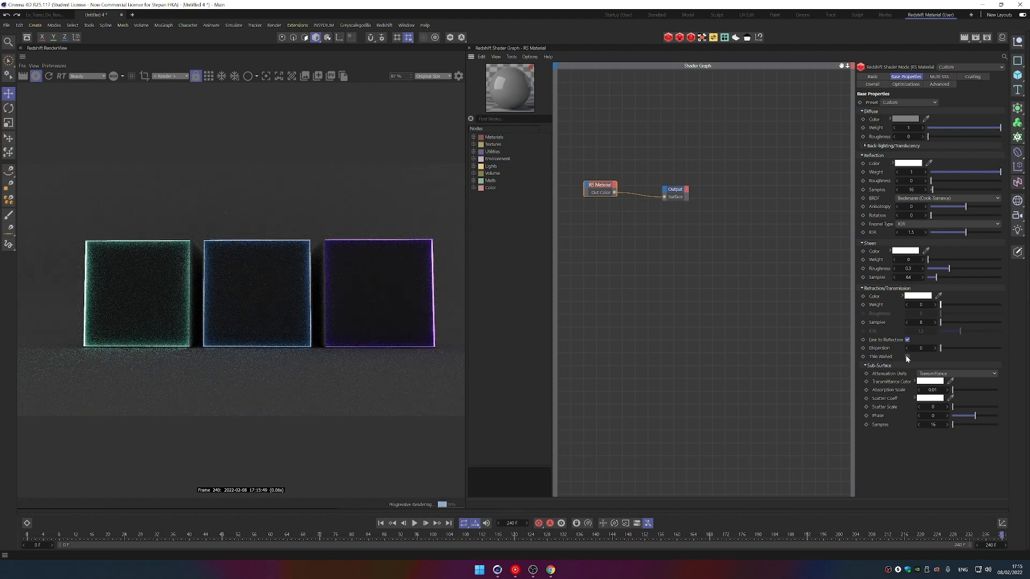
click(908, 356)
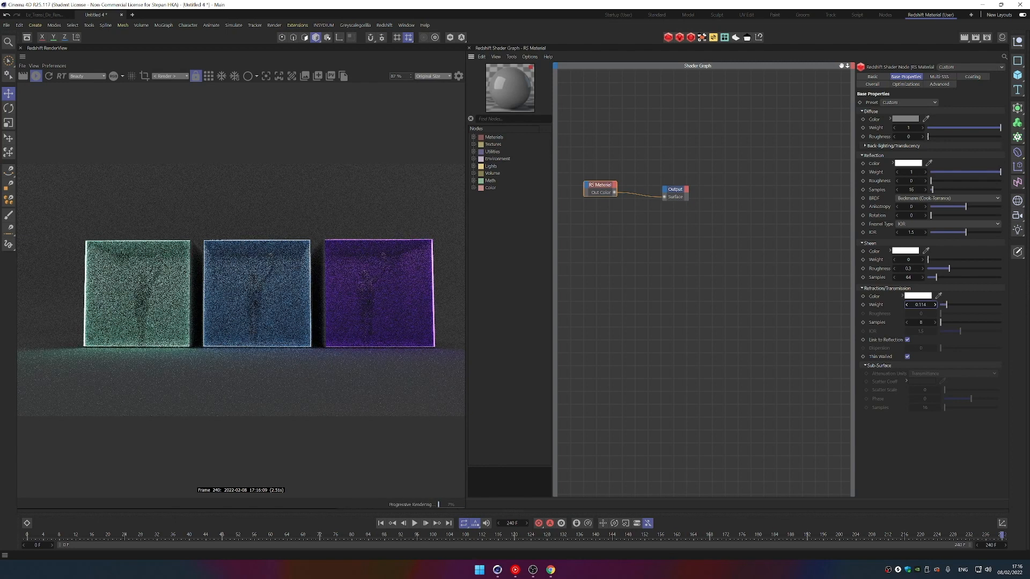
drag(932, 305, 948, 305)
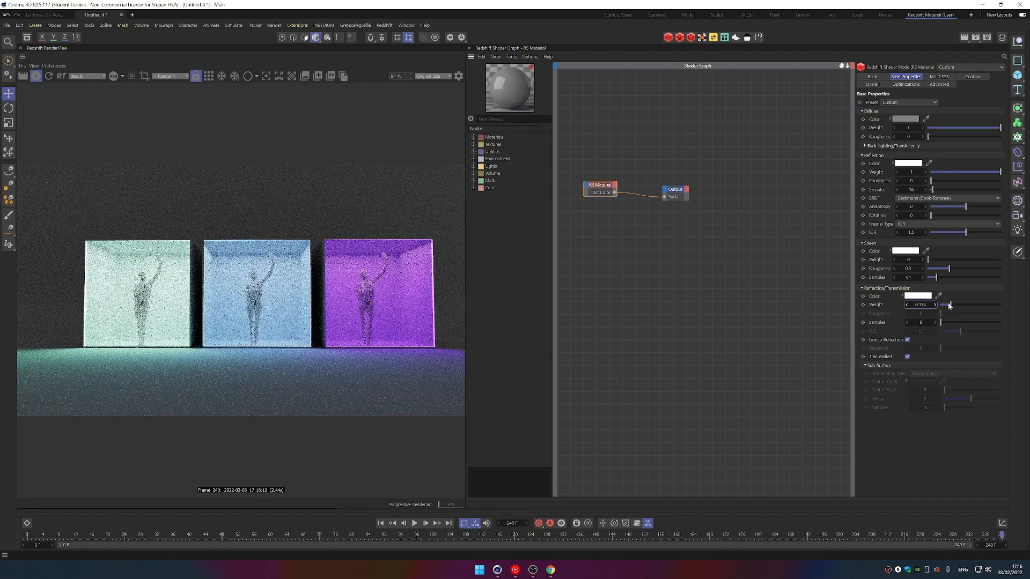
drag(952, 305, 949, 304)
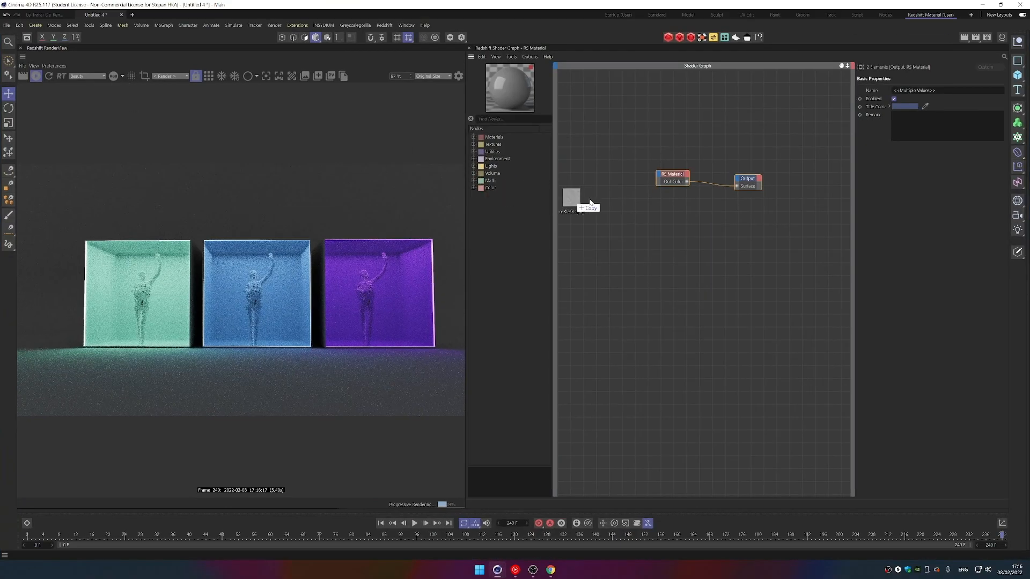
Connect an image texture node to the glass reflection roughness and move it lower.
click(590, 201)
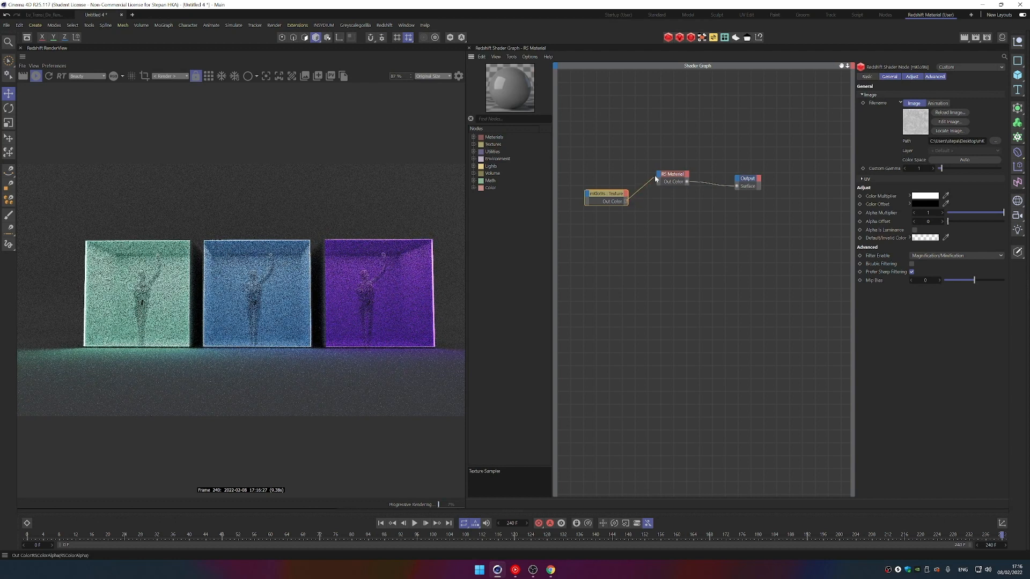
click(687, 182)
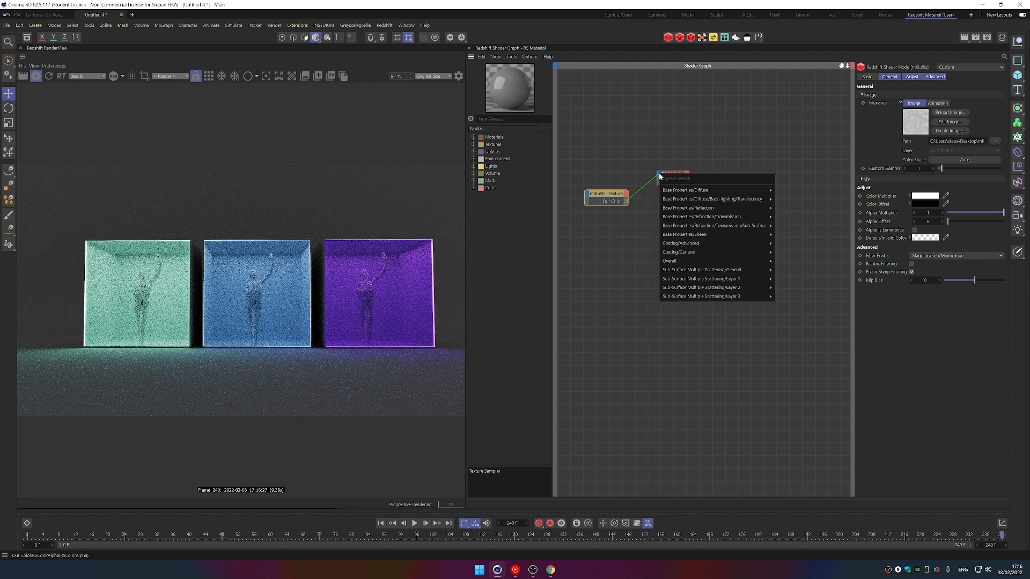
mouse_move(700, 217)
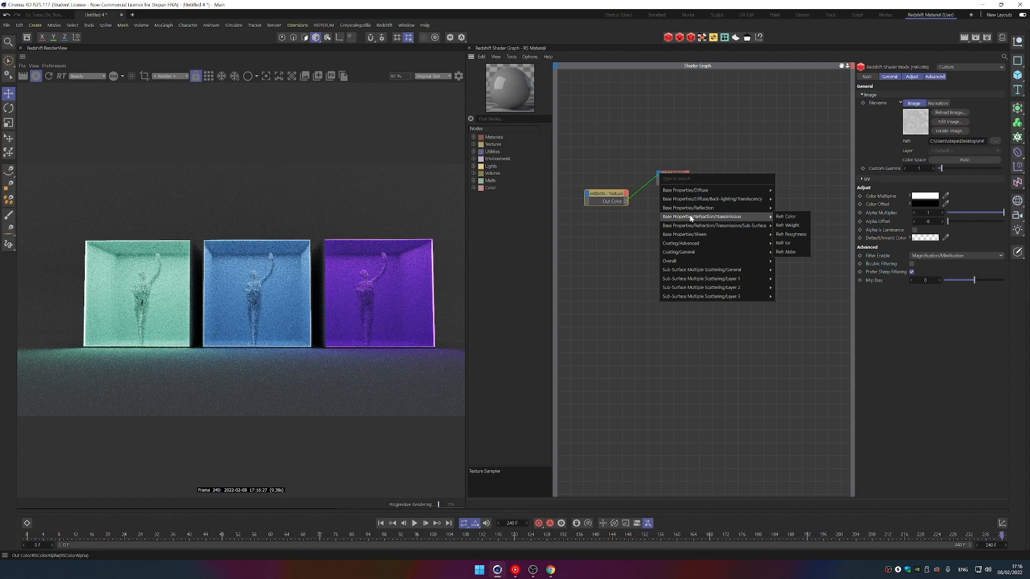
mouse_move(688, 208)
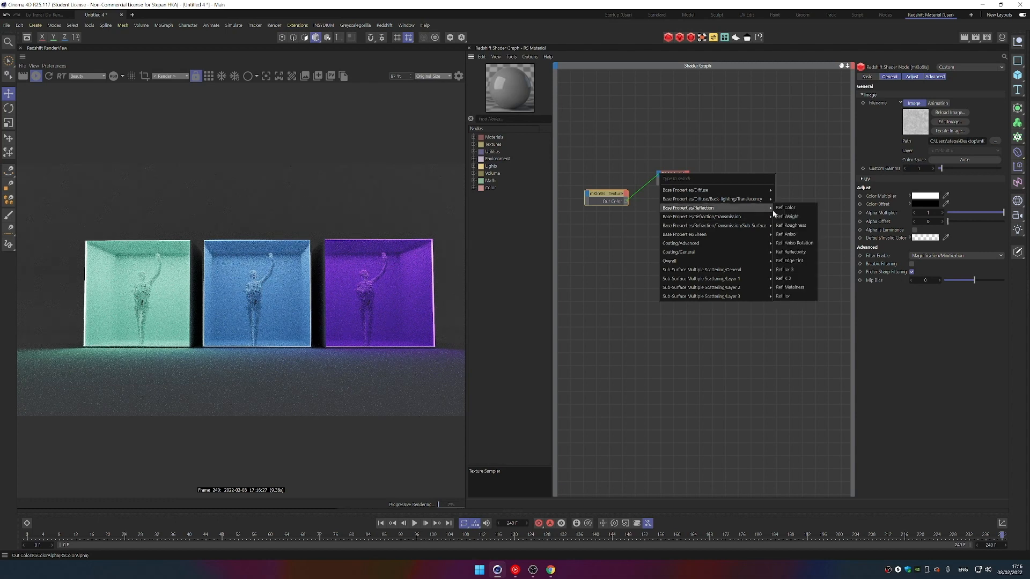
mouse_move(790, 225)
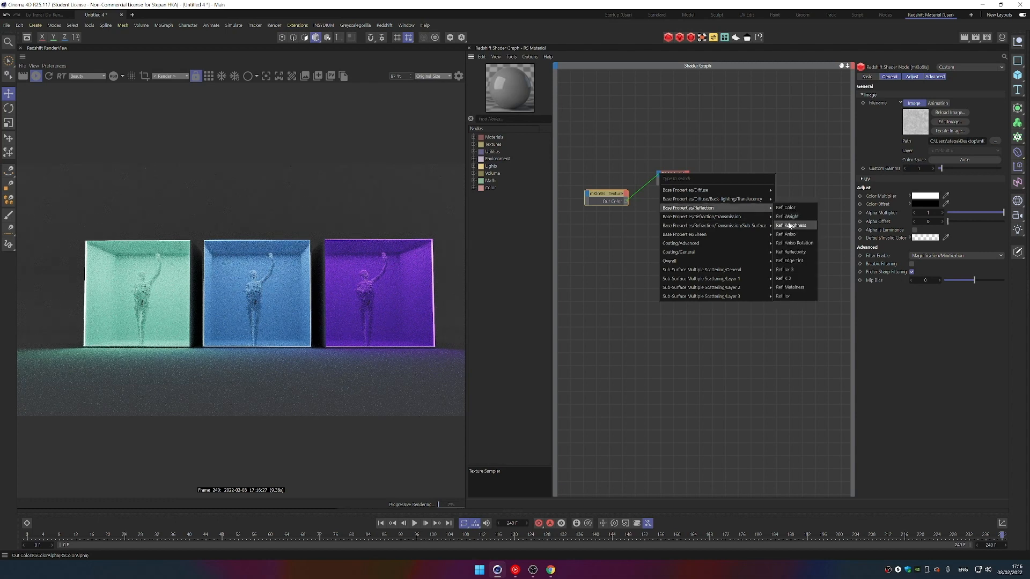
click(791, 225)
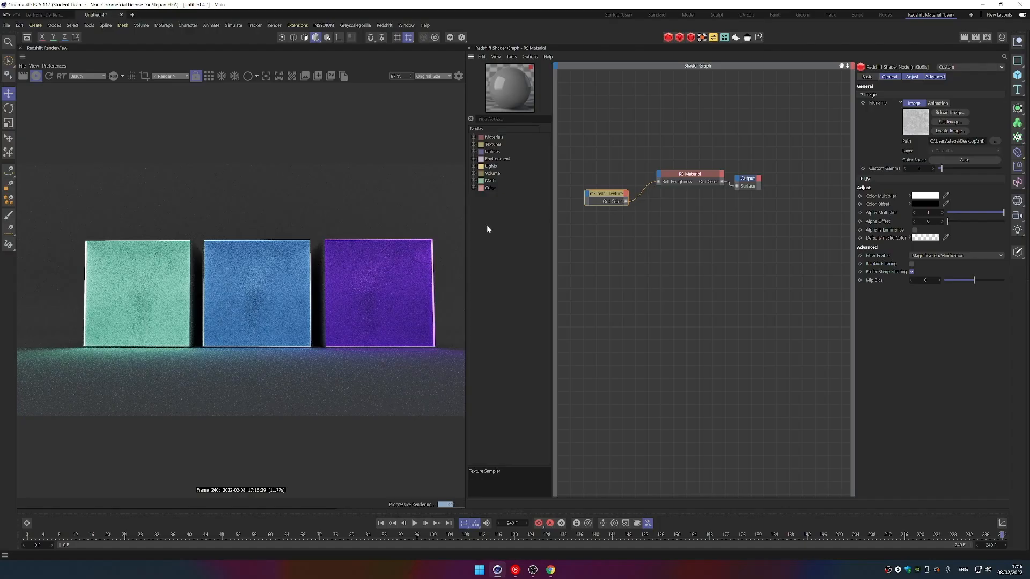
drag(604, 196, 597, 289)
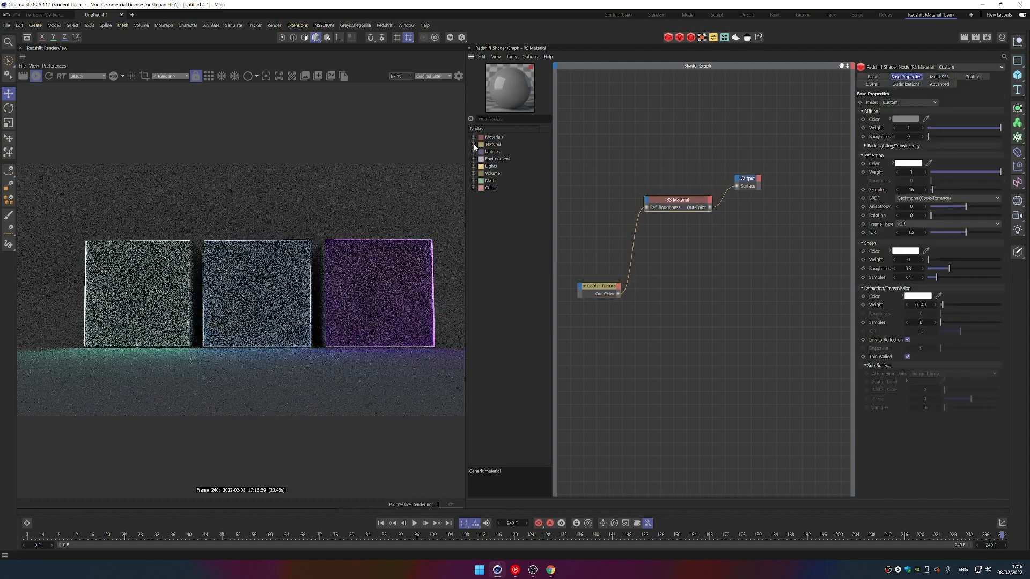
Insert an RS Ramp node feeding Refl Roughness, adjusting its knot and keeping Source automatic.
click(474, 144)
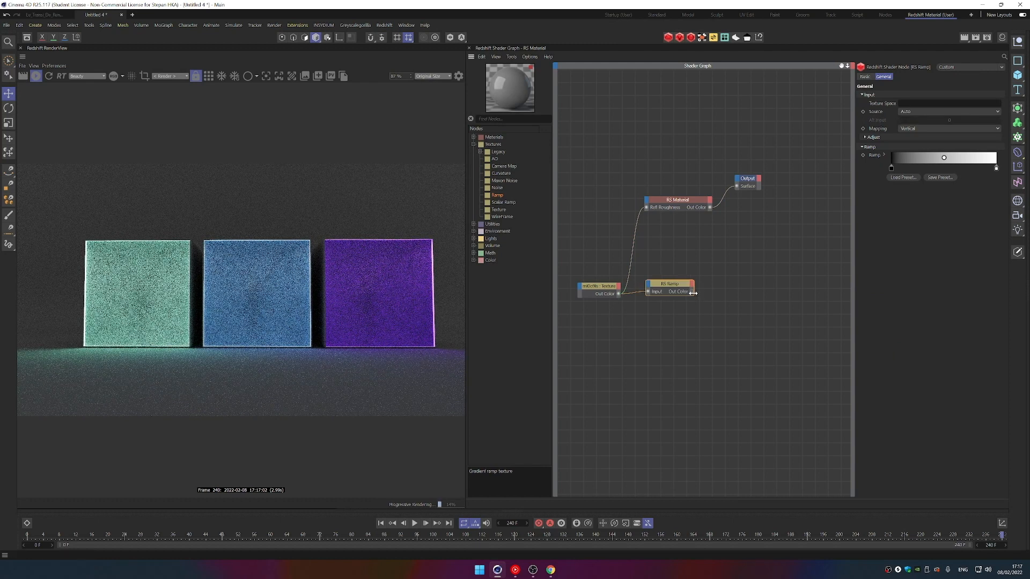
drag(690, 292, 646, 207)
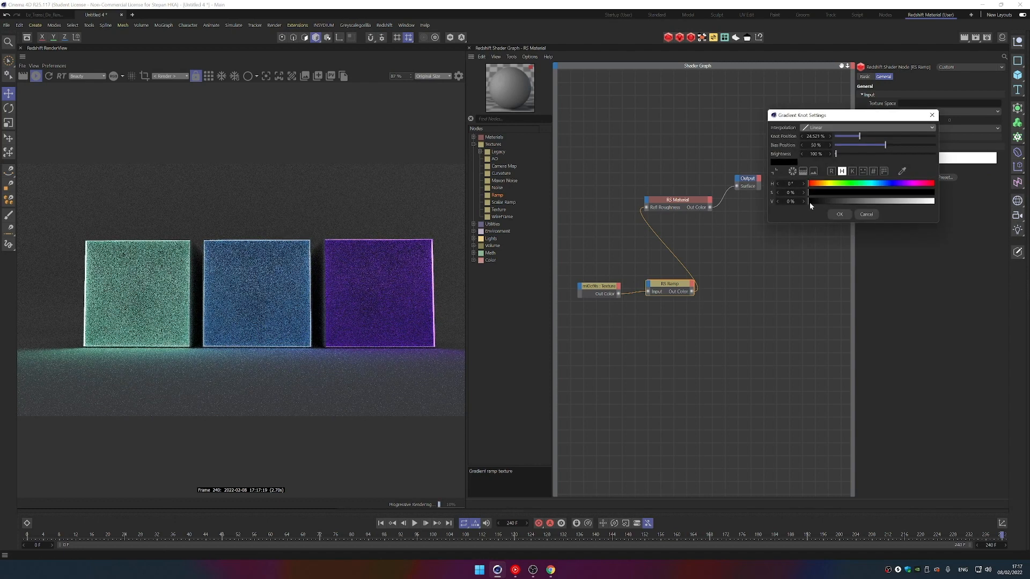
click(839, 214)
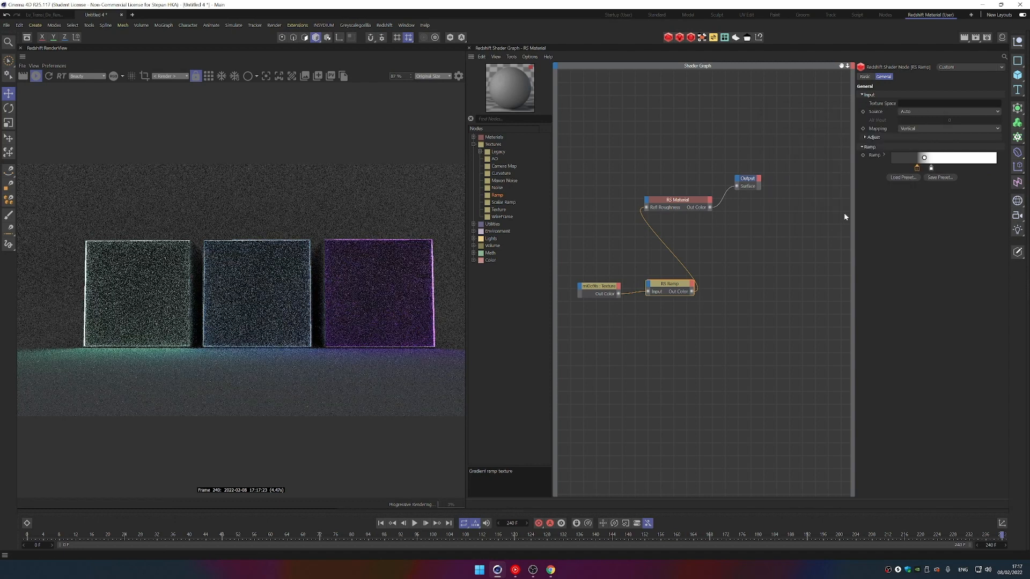
click(947, 111)
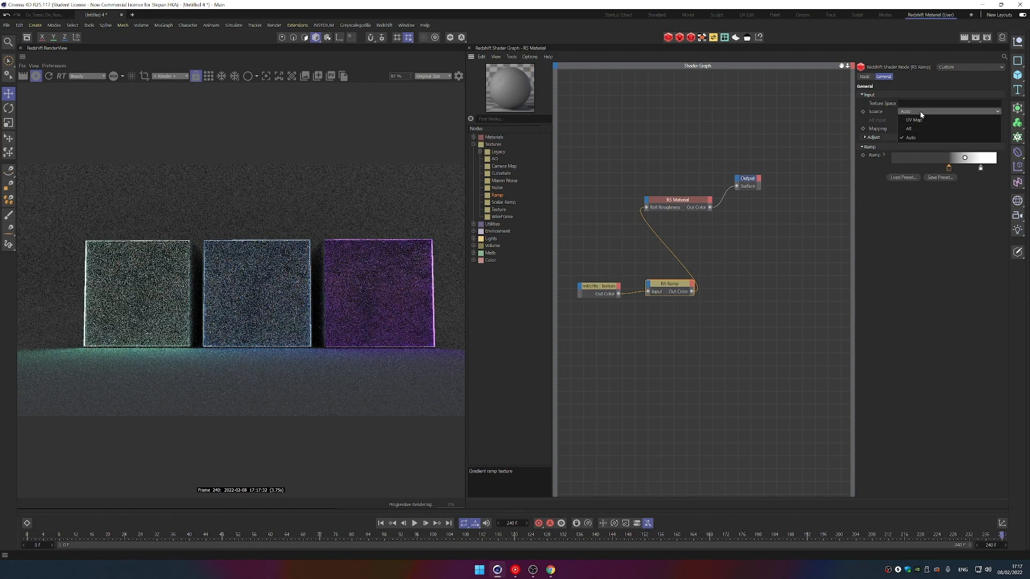
click(913, 120)
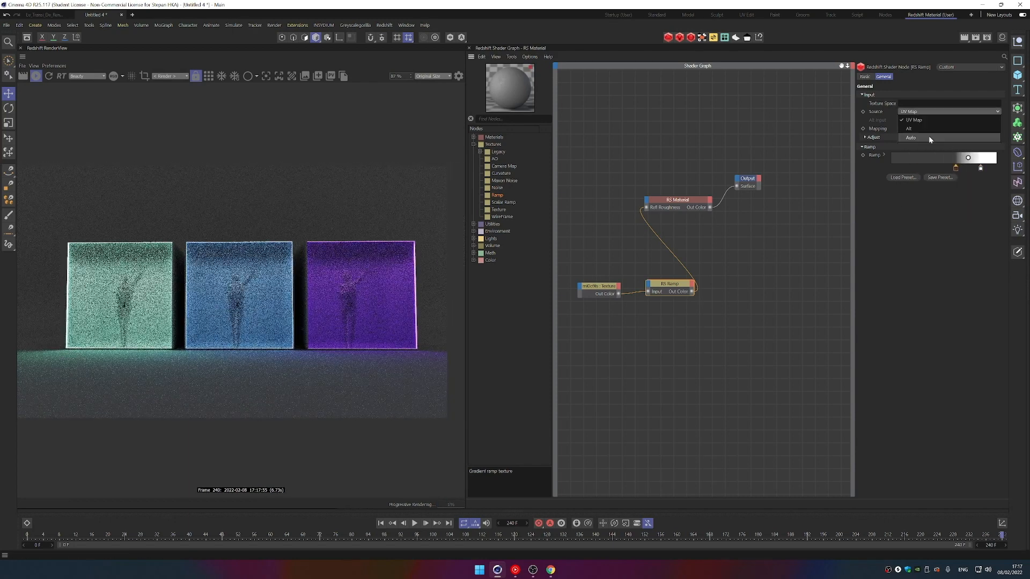
click(911, 138)
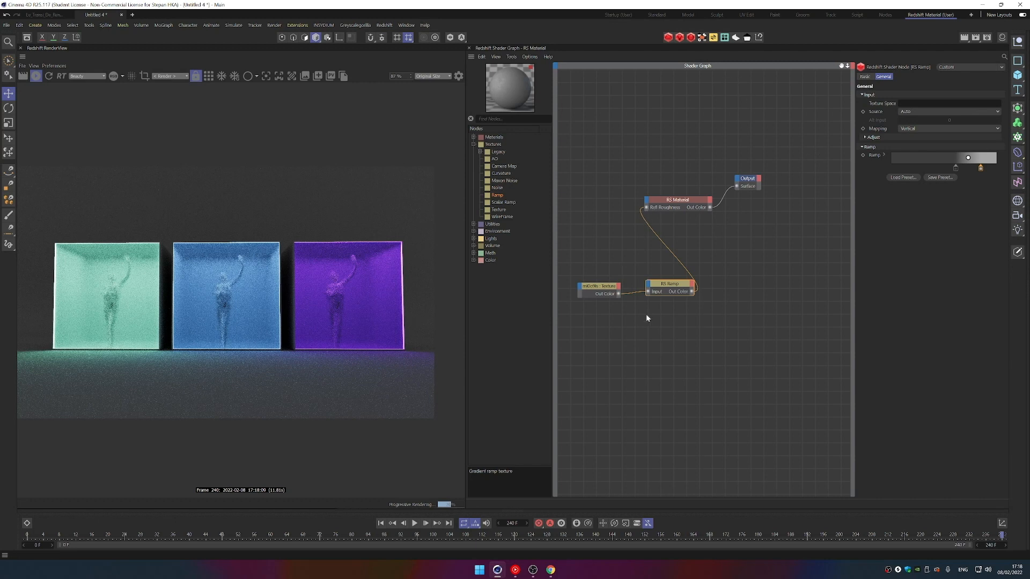
mouse_move(547, 217)
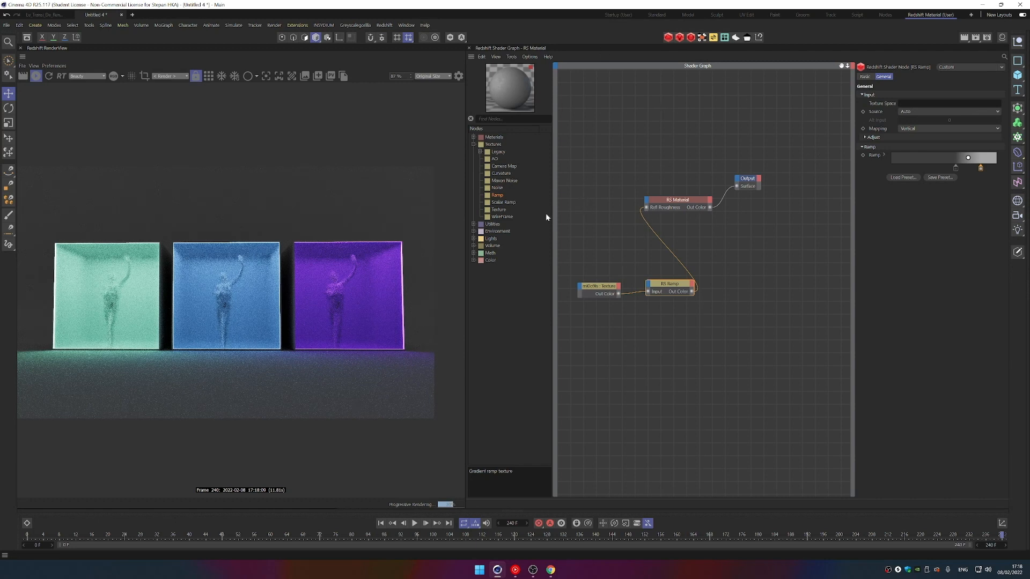
Check the glass material's presets, keep the custom settings, and review the ramp node.
click(676, 200)
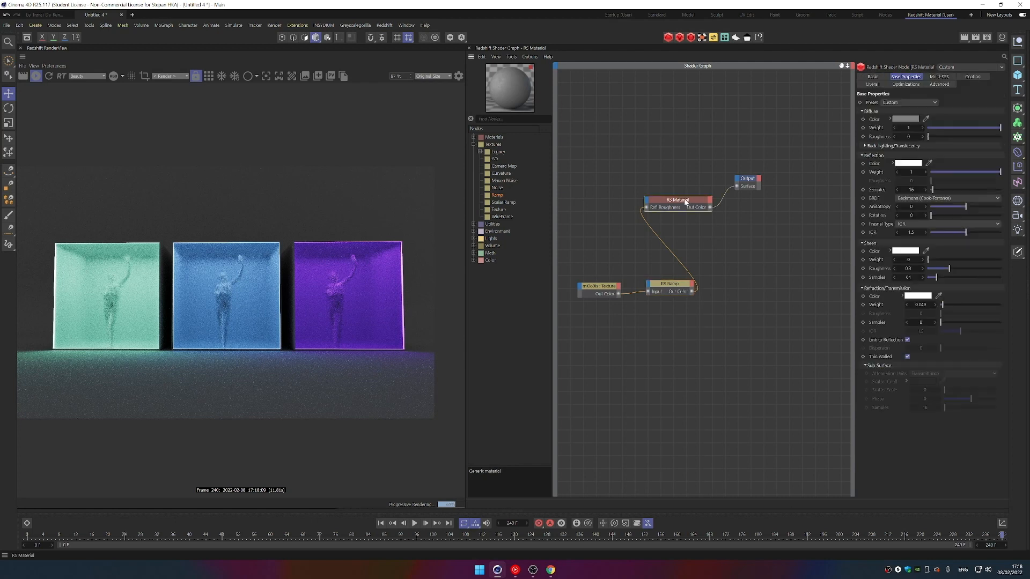
click(910, 101)
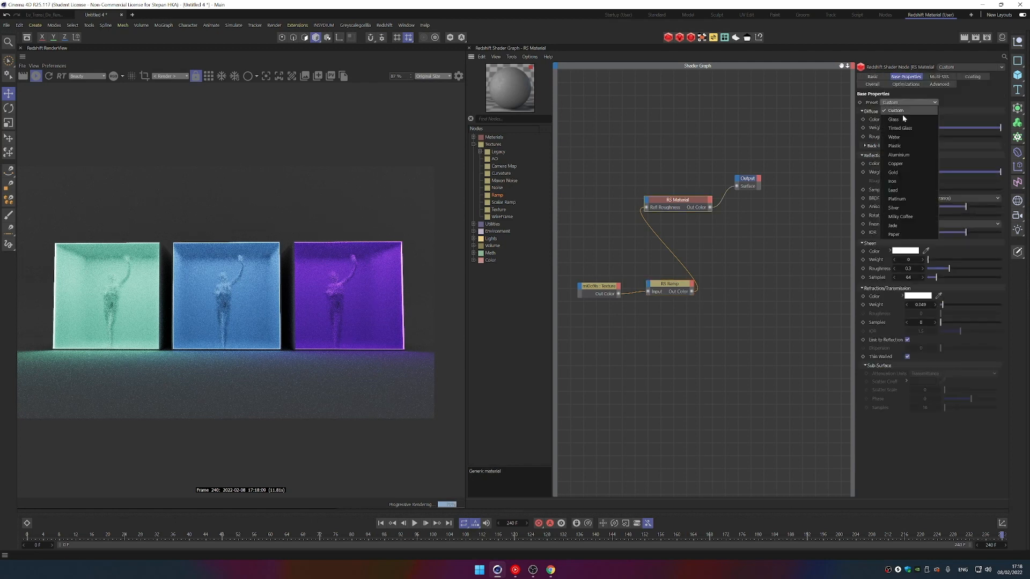
click(895, 109)
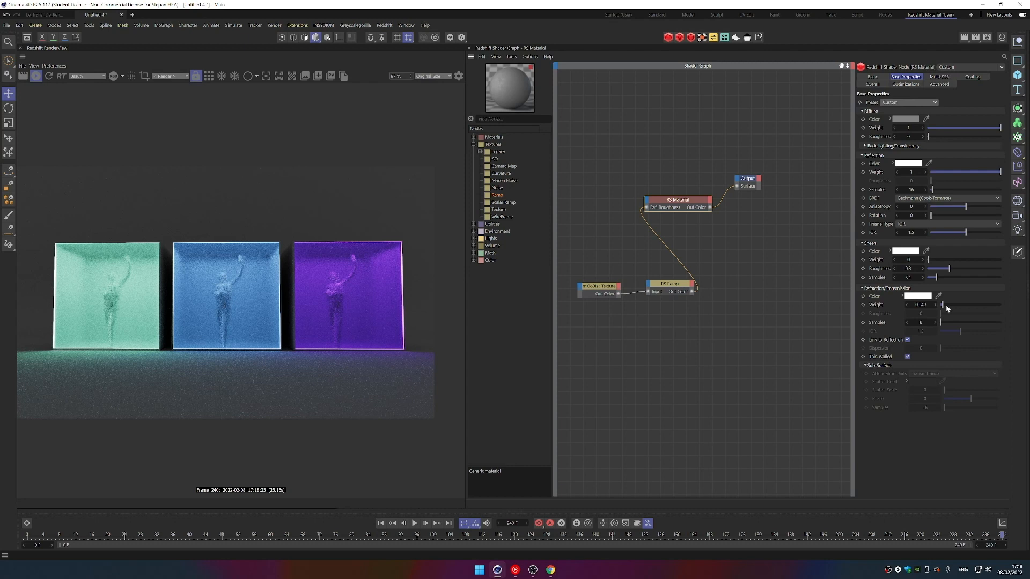
mouse_move(943, 306)
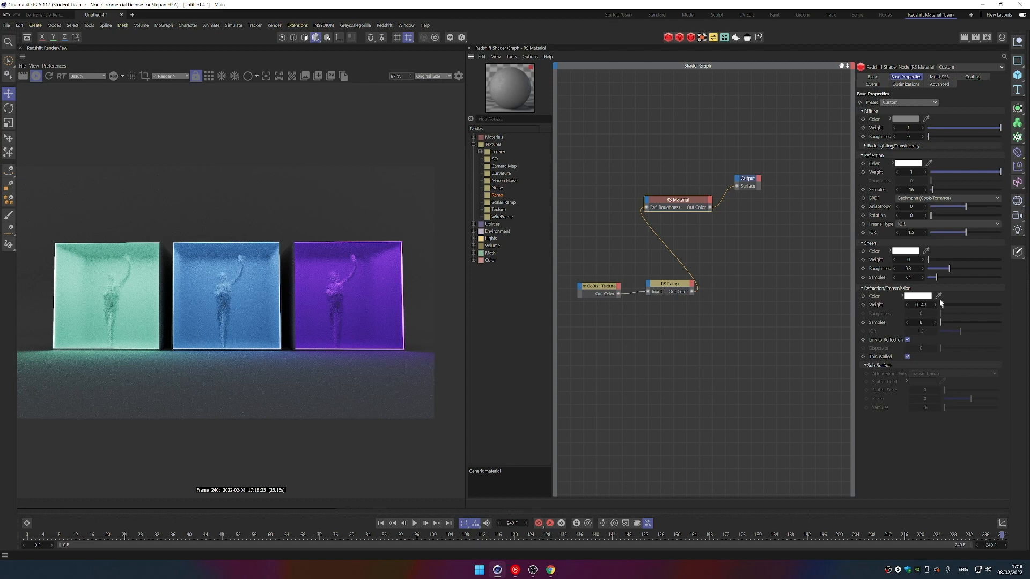
click(657, 290)
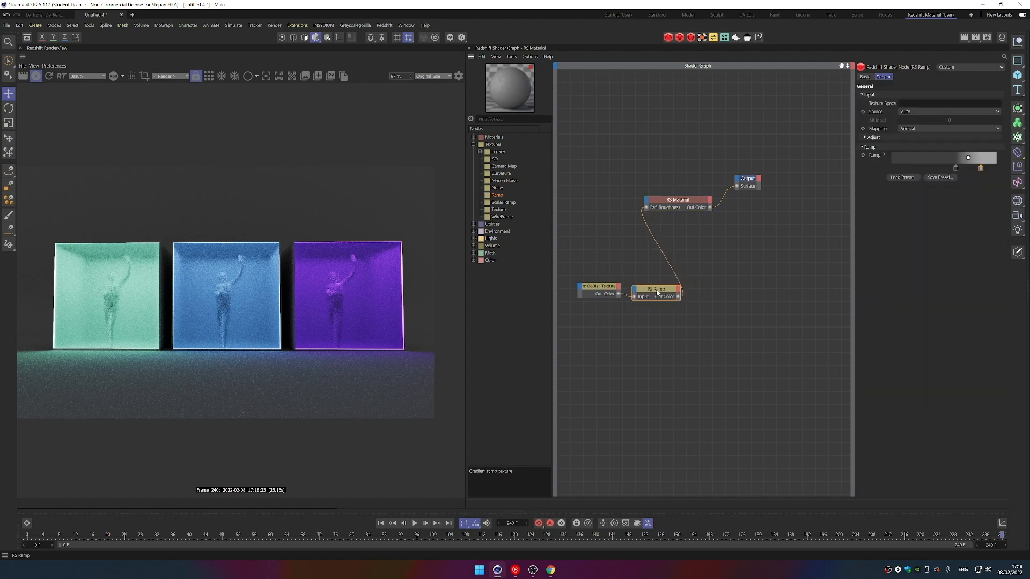
click(599, 302)
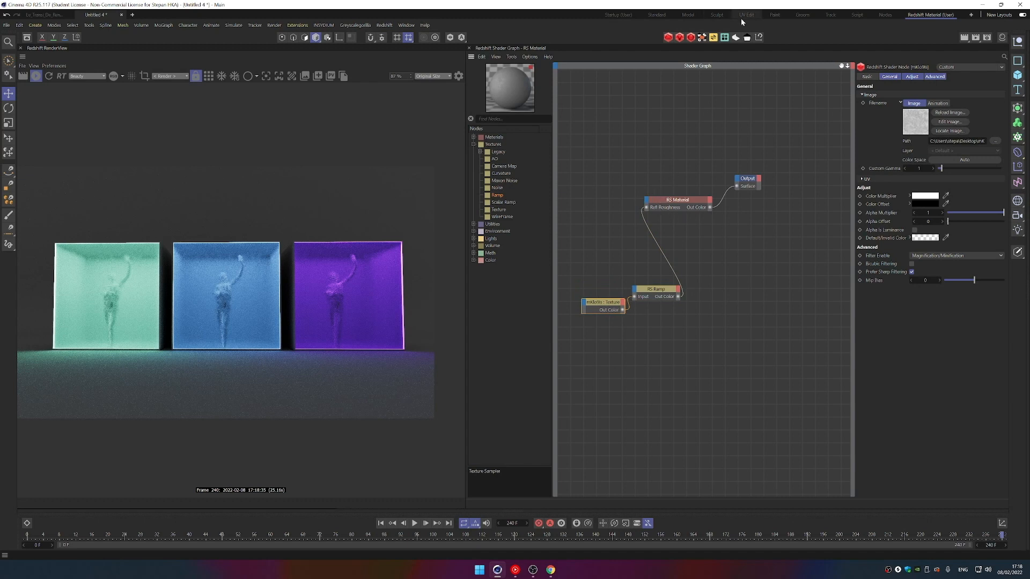
Switch to the Startup layout, turn the front statue, and review the RS Ramp in the shader graph.
click(617, 15)
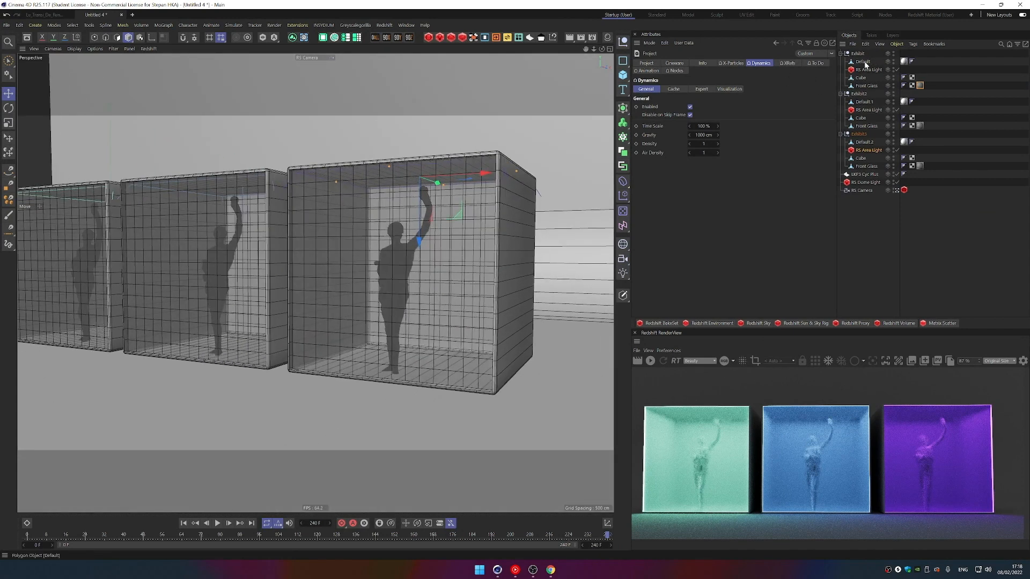
click(866, 166)
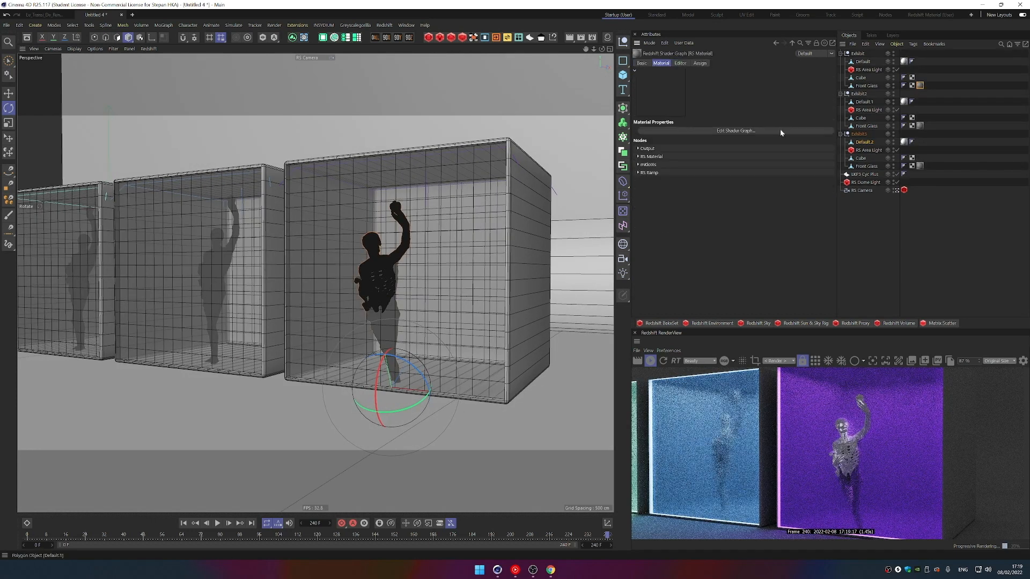
click(735, 130)
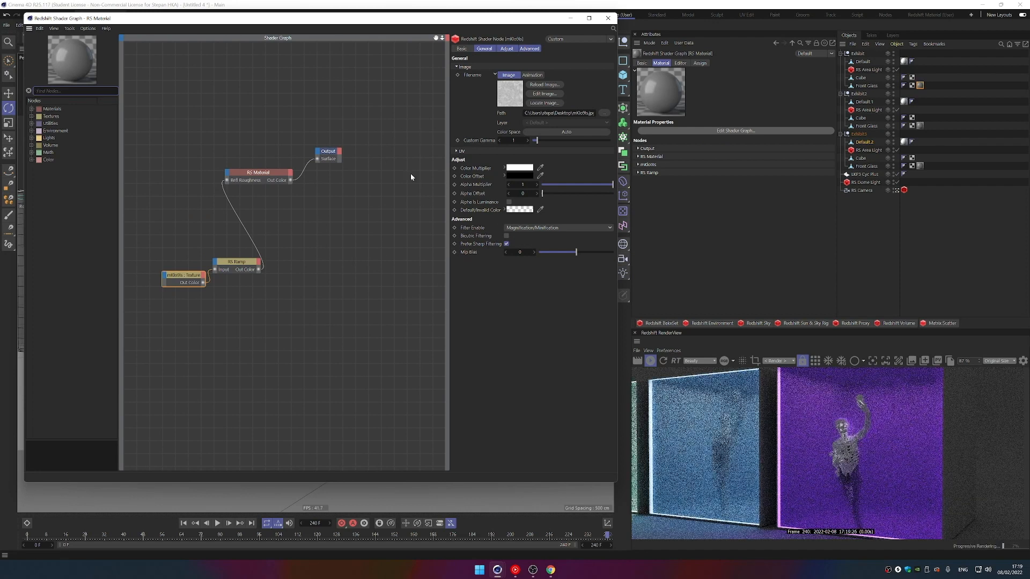
click(236, 261)
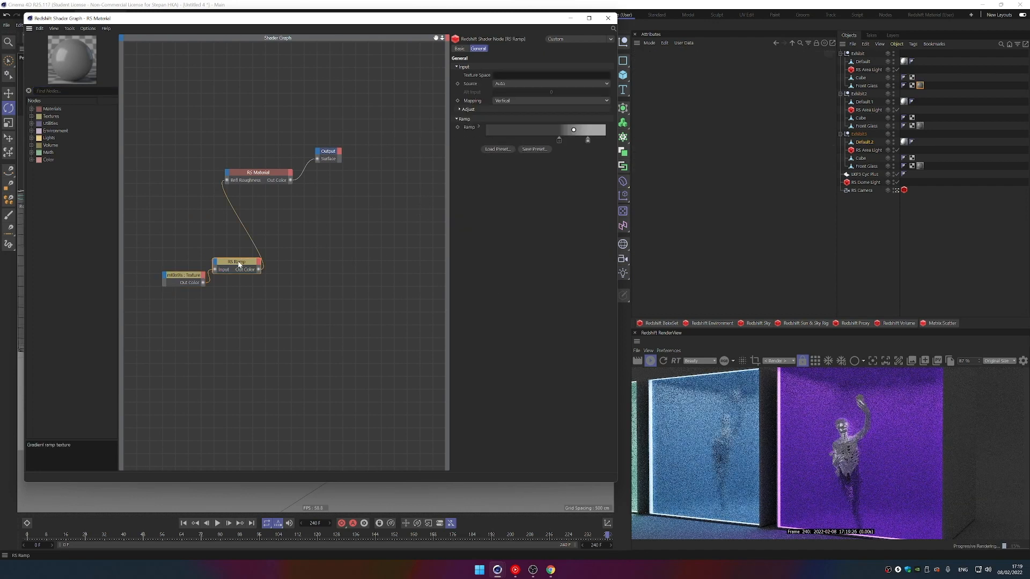
click(606, 18)
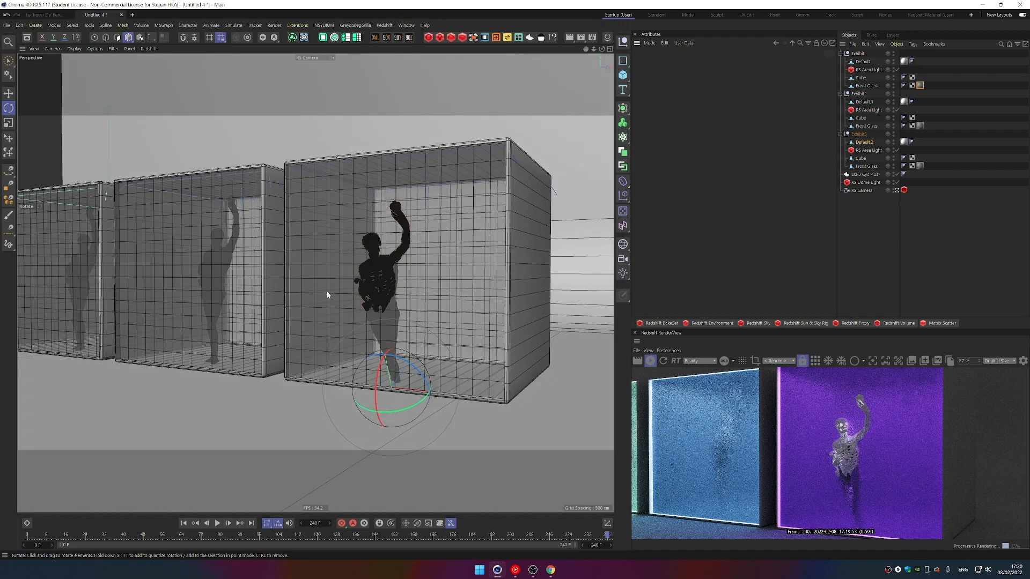
Add a sphere primitive and raise it into the front cube's upper right corner.
drag(328, 295, 323, 262)
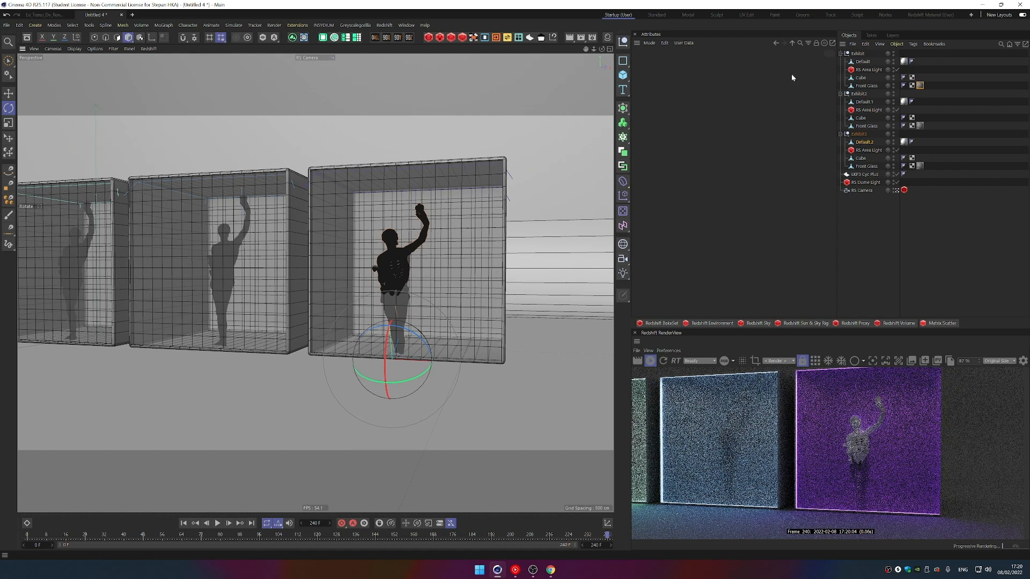
click(622, 60)
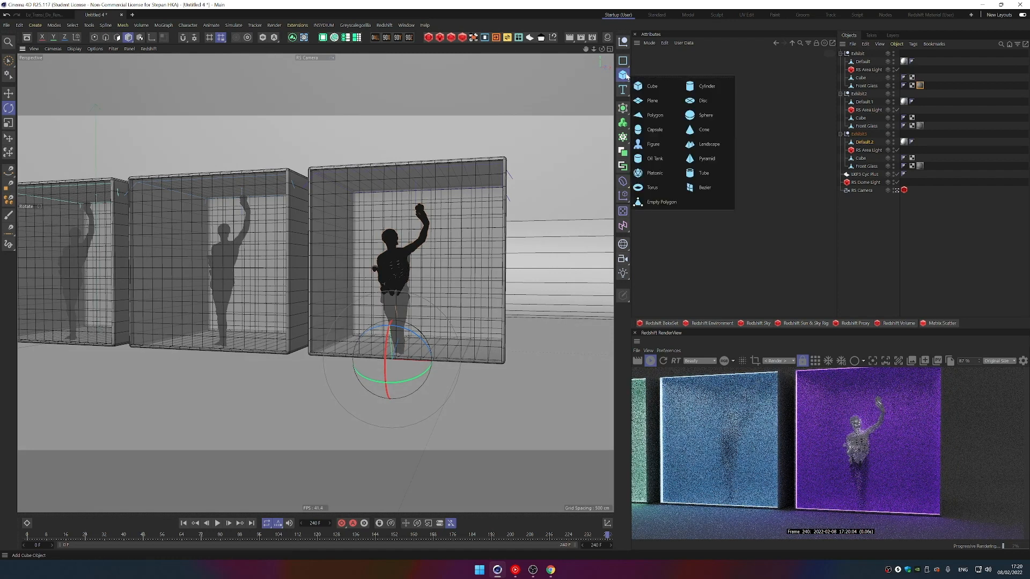
click(705, 115)
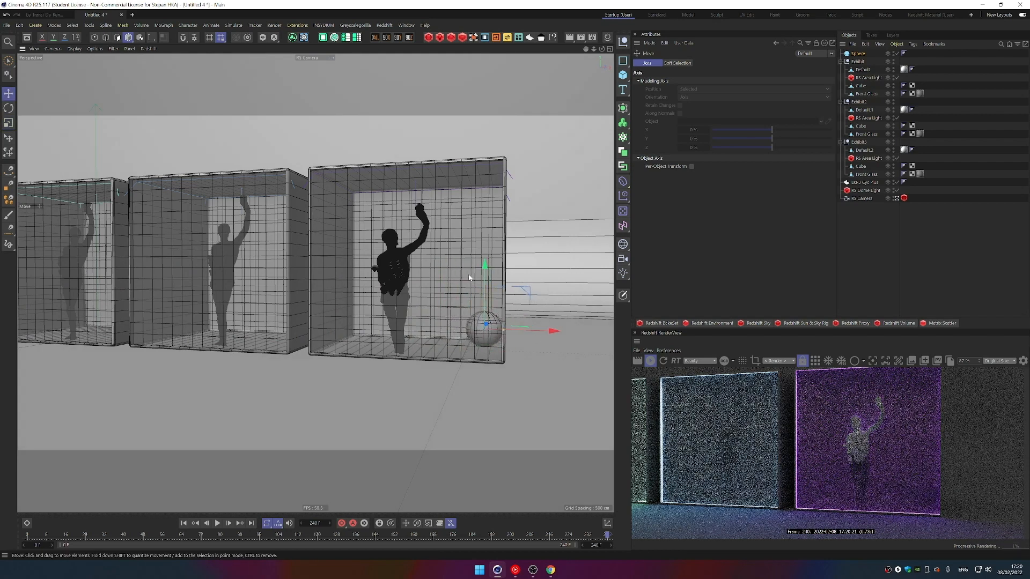
drag(485, 322, 485, 191)
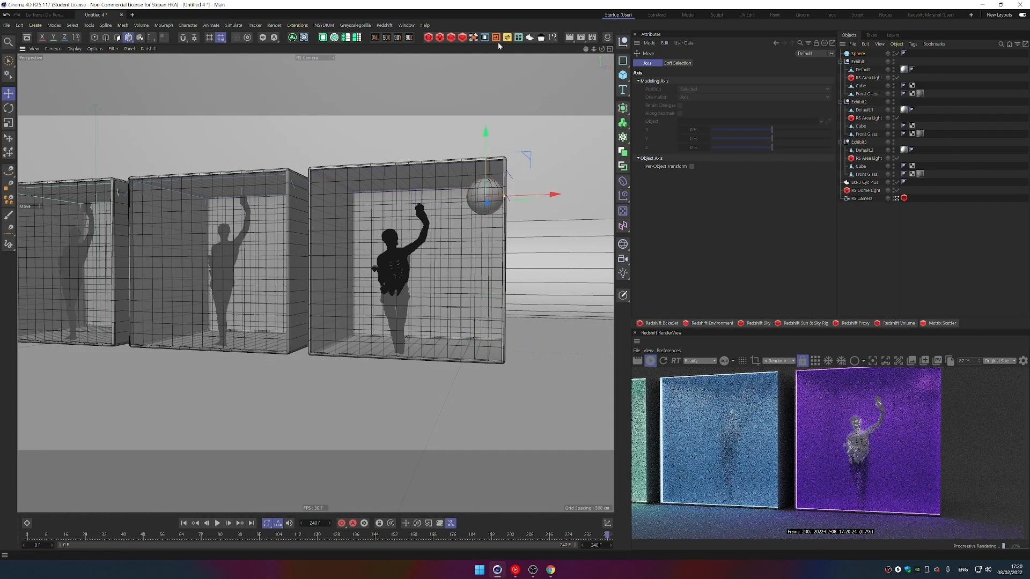
click(431, 37)
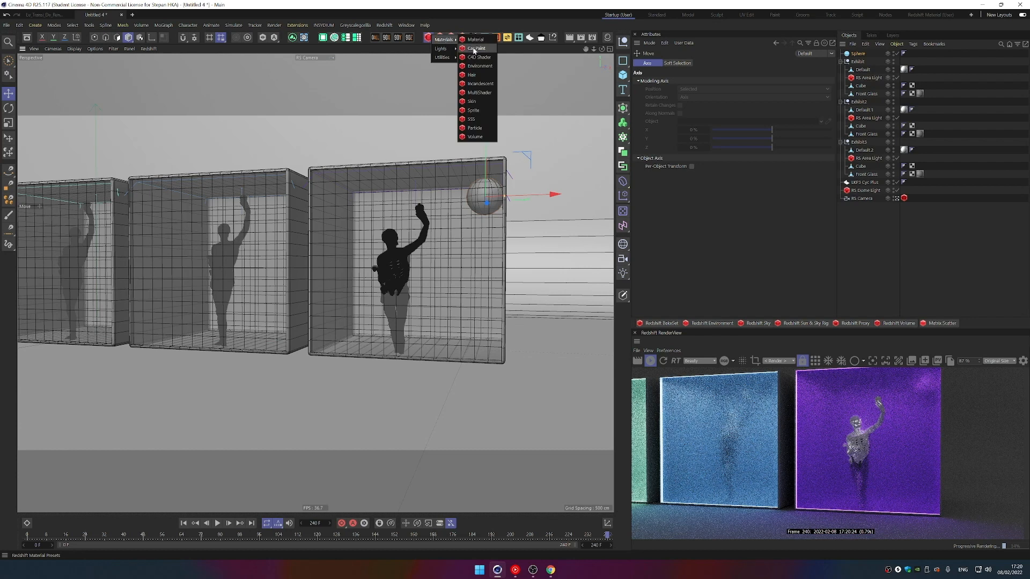
mouse_move(479, 84)
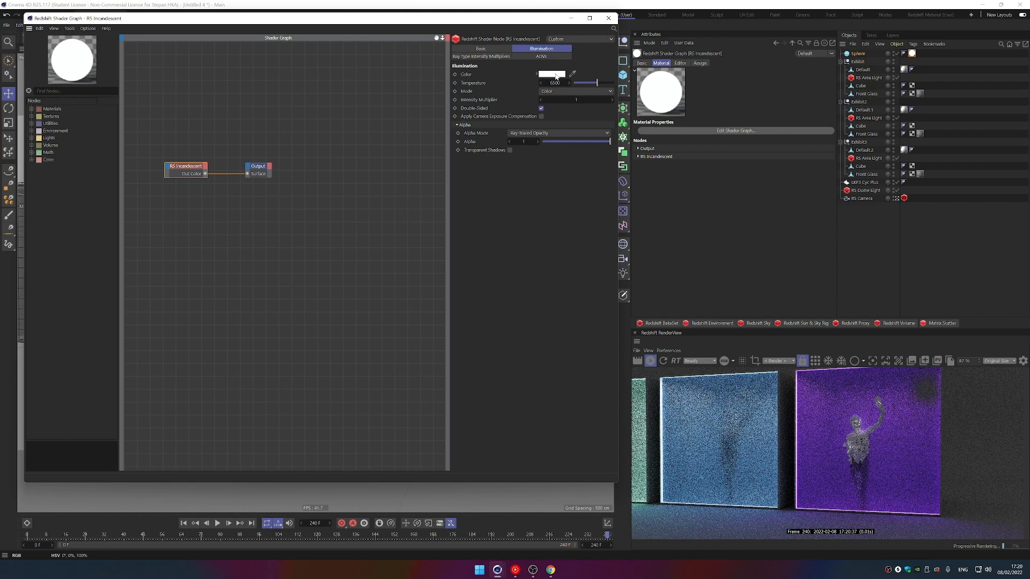
Set the sphere's incandescent colour to cyan and raise its intensity multiplier.
click(552, 74)
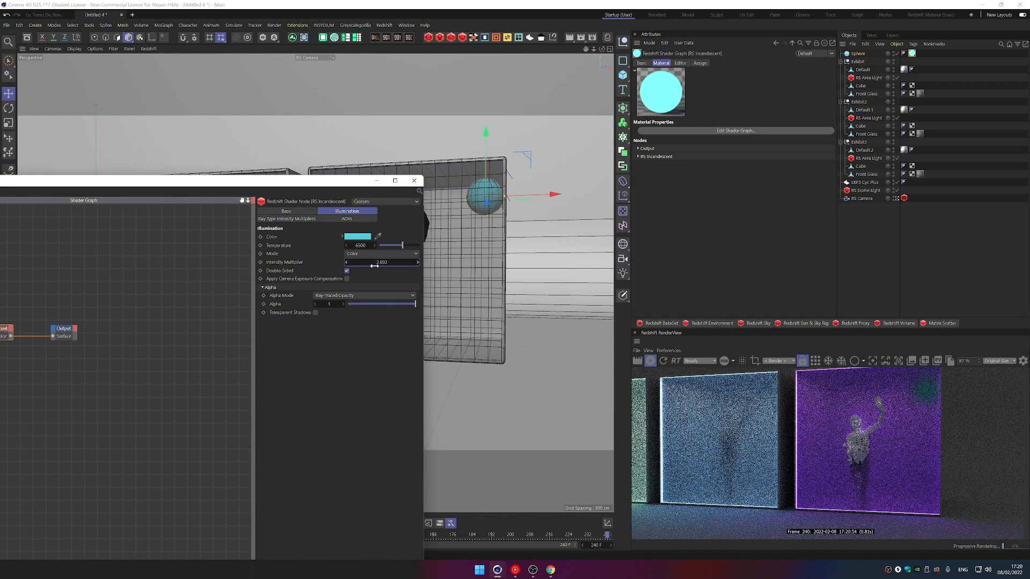
drag(375, 262, 401, 262)
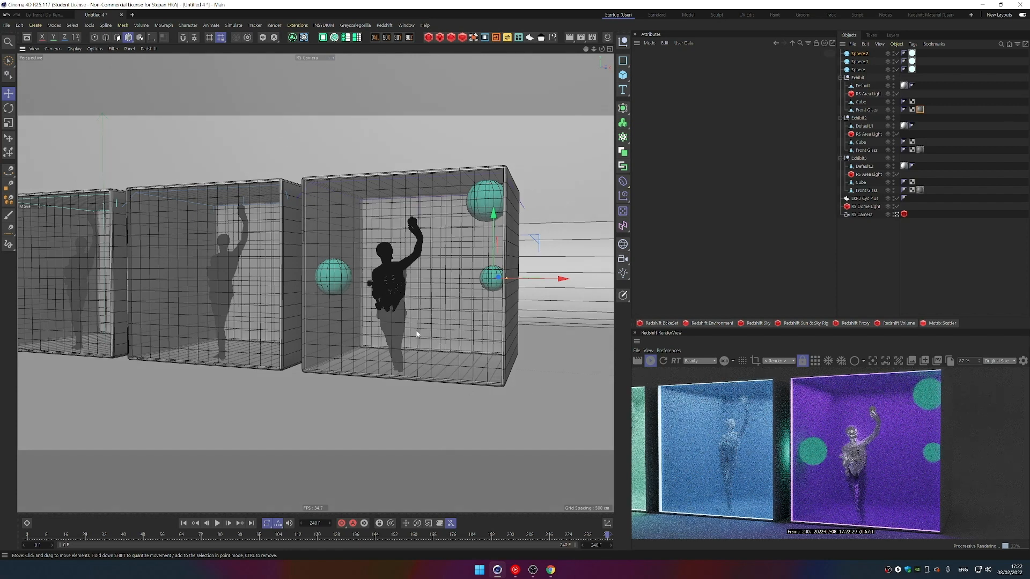
mouse_move(406, 338)
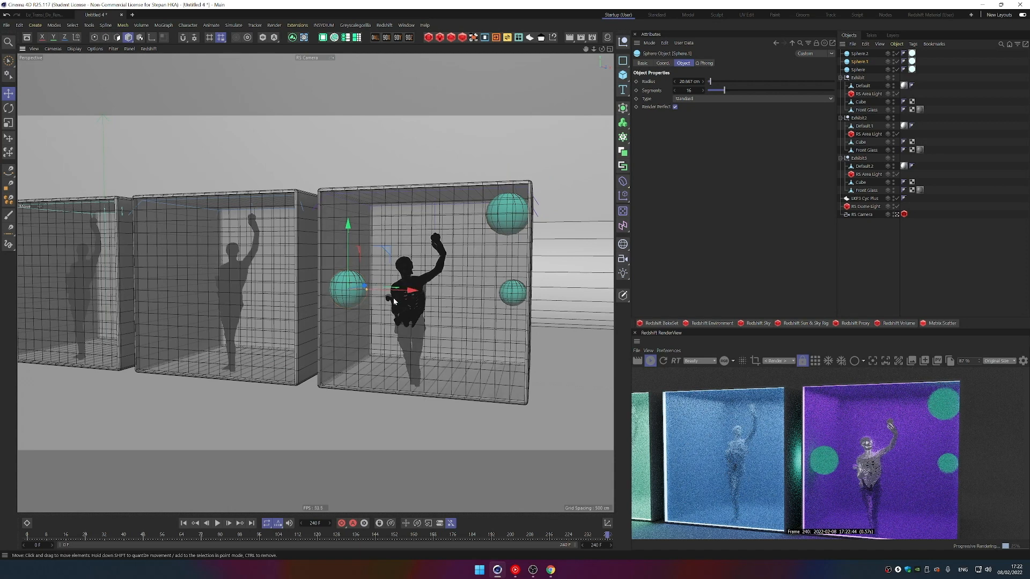
Nudge the left glowing sphere closer to the statue.
drag(394, 287, 421, 289)
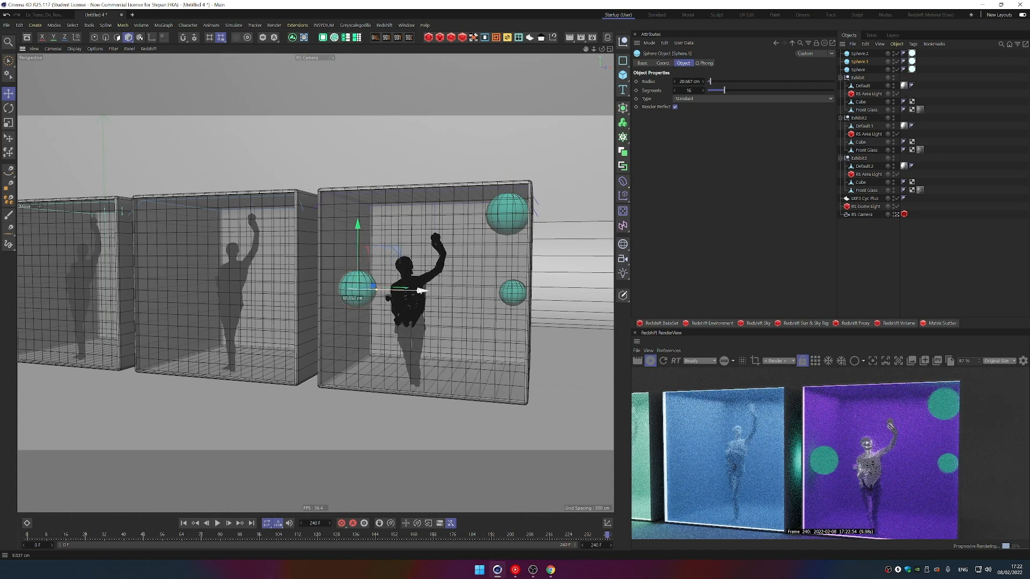